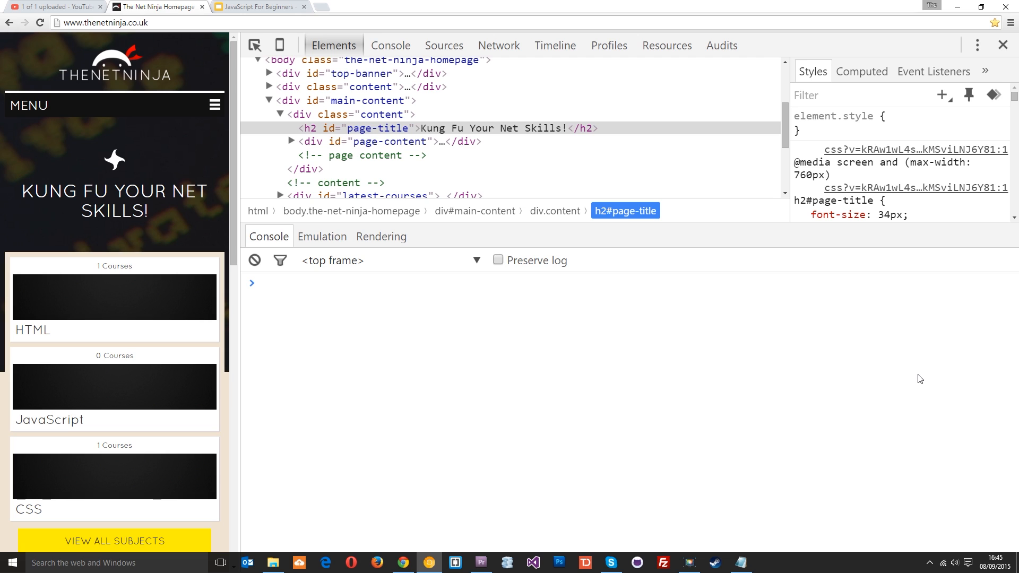
mouse_move(703, 420)
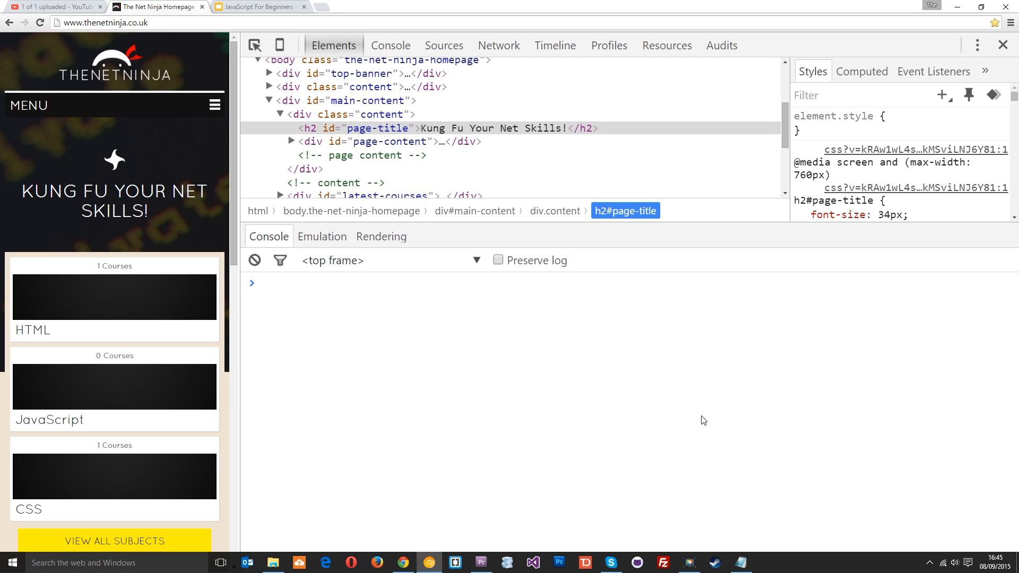
mouse_move(697, 413)
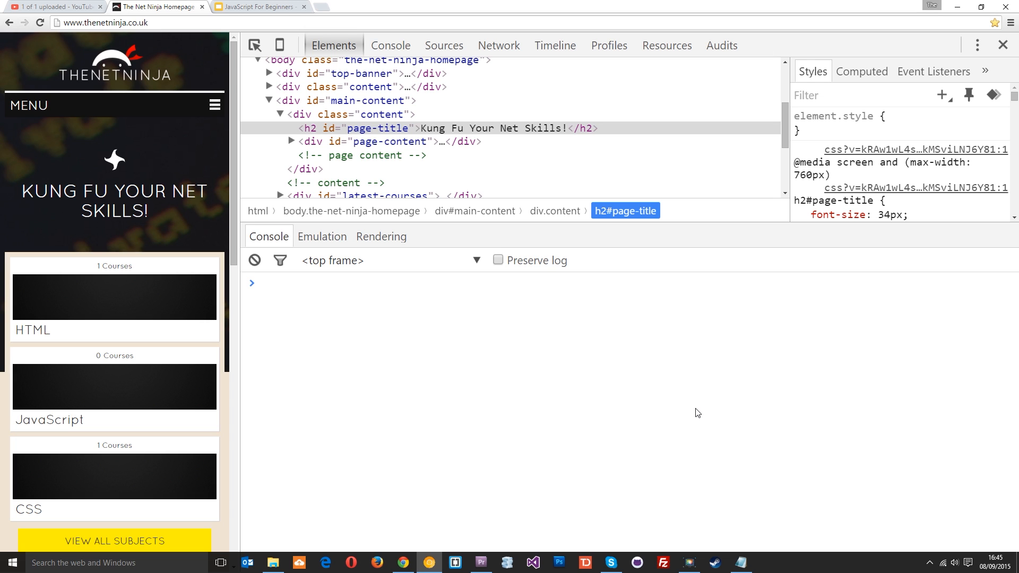
mouse_move(494, 331)
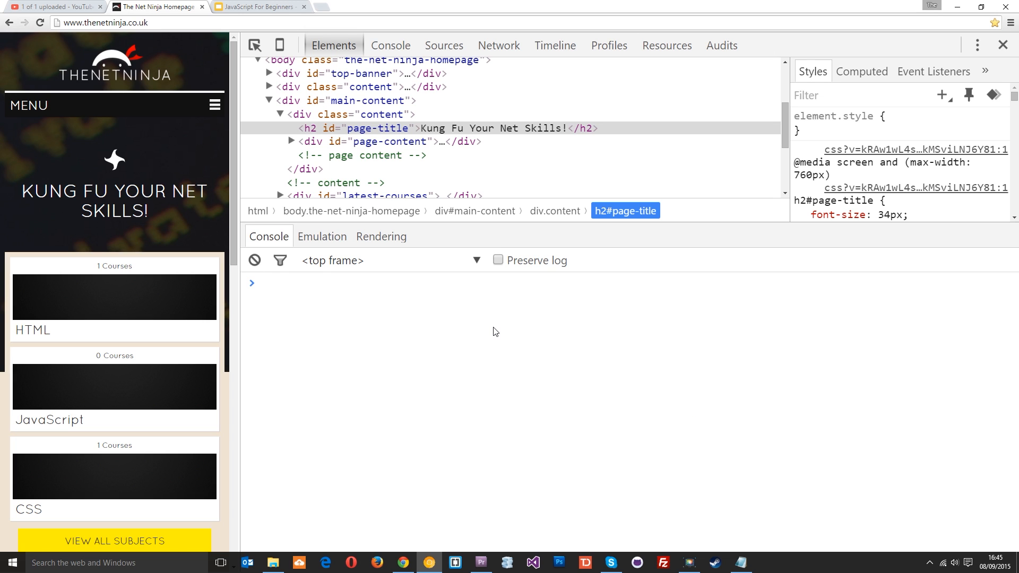
Step: Run alert("hey") in the console and dismiss the 'hey' popup
text(alert(""))
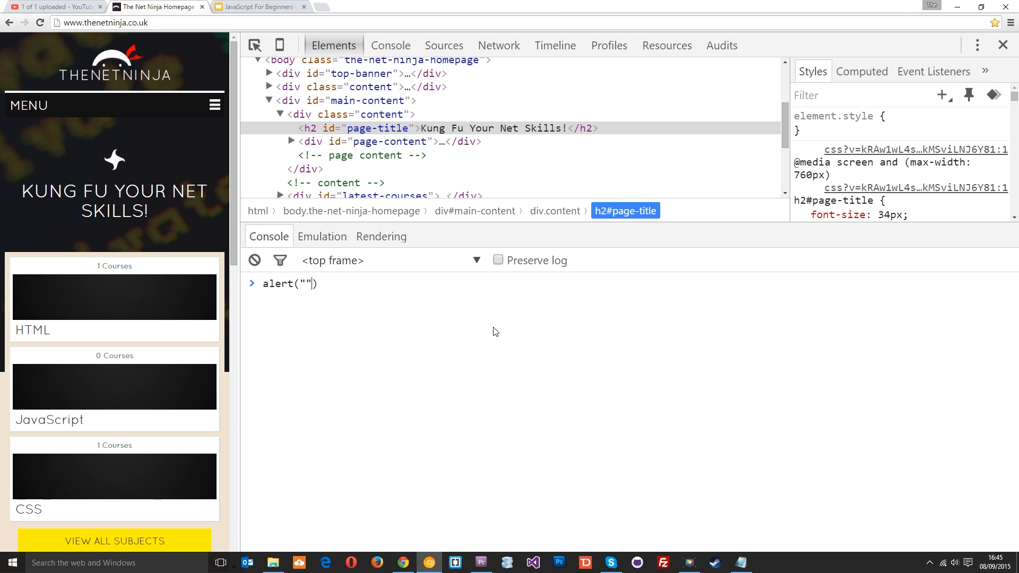
text(hey0)
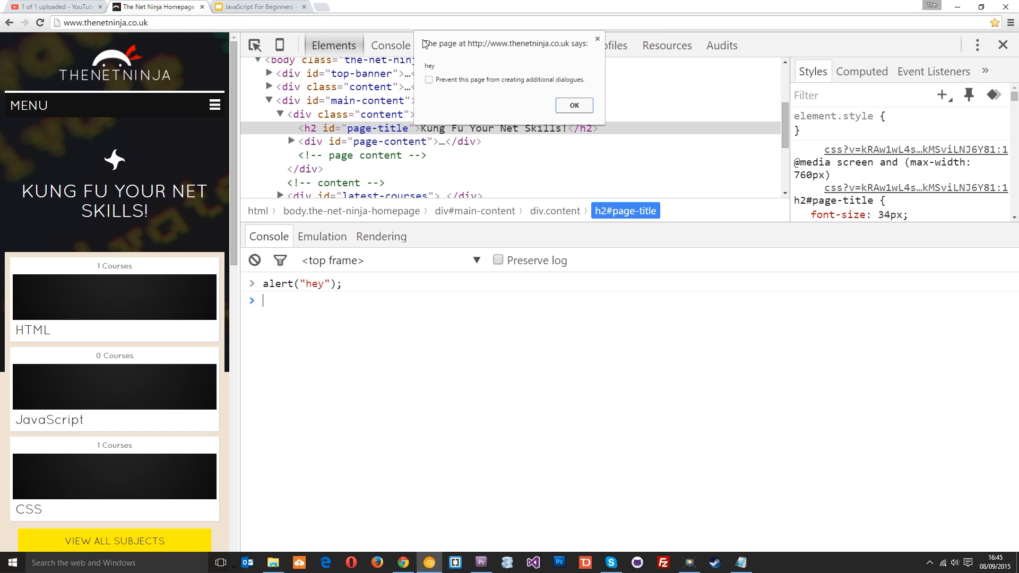
click(574, 105)
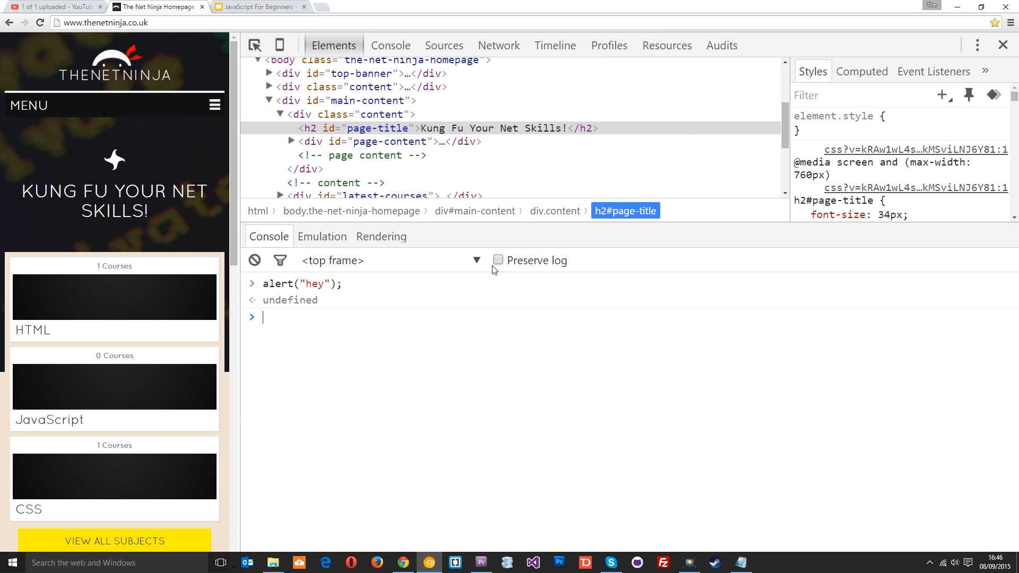
mouse_move(498, 260)
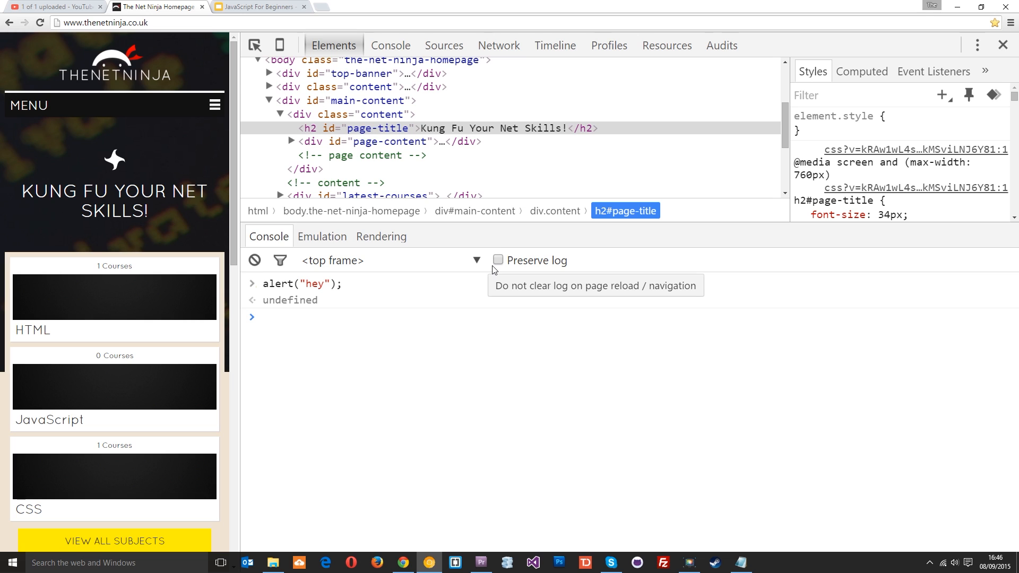
click(263, 318)
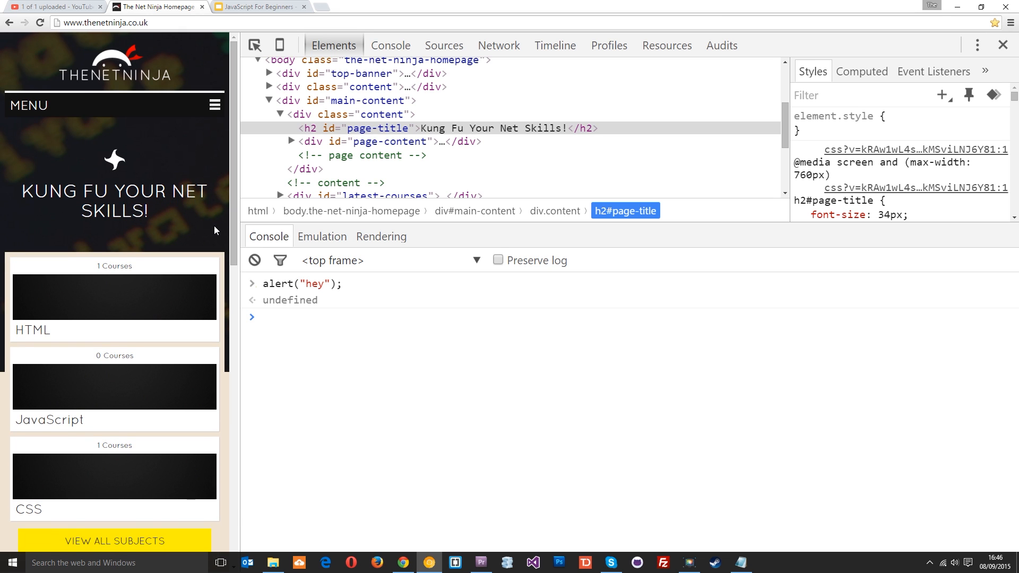
scroll(down, 3)
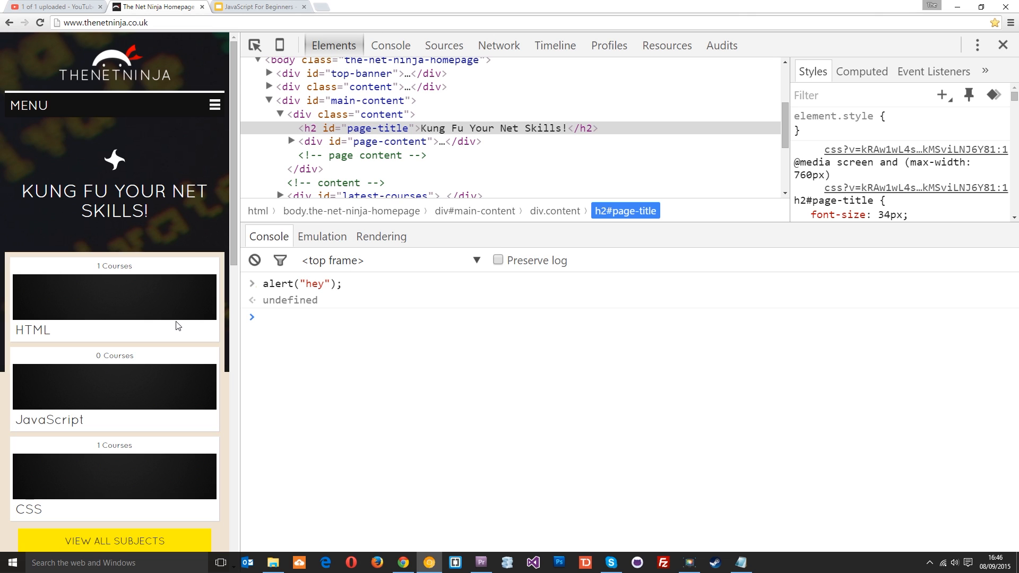
mouse_move(132, 282)
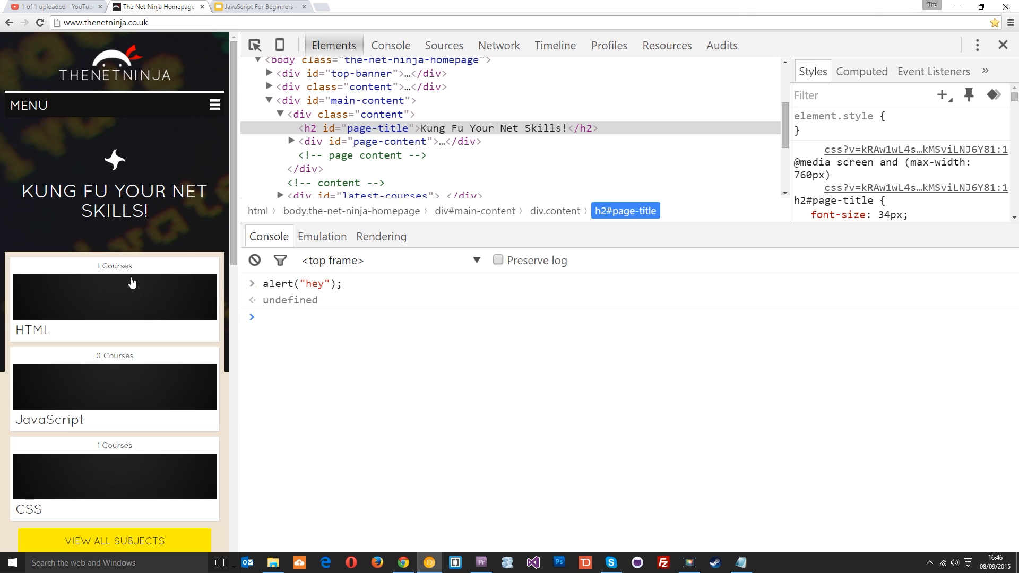
mouse_move(121, 108)
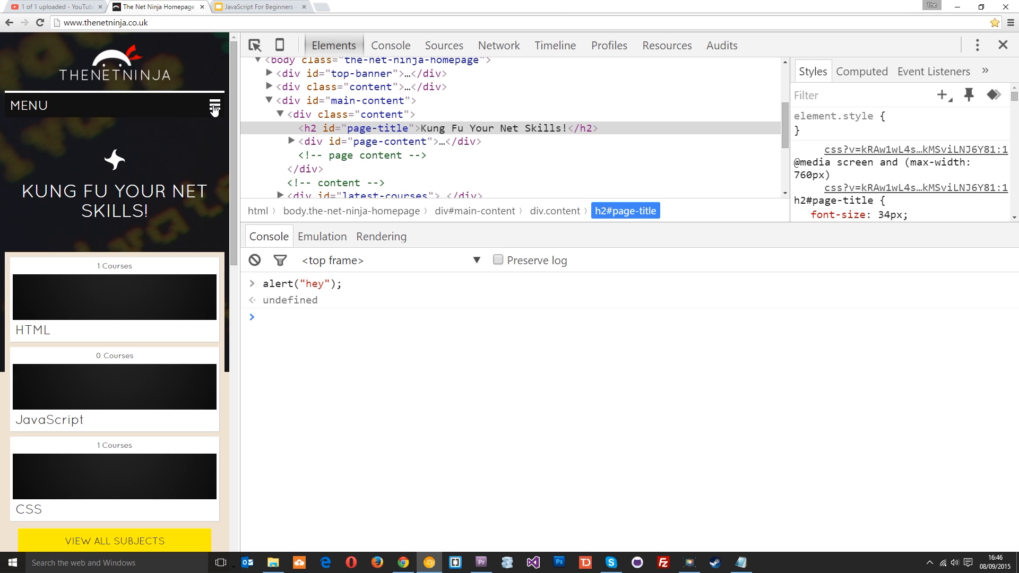
click(215, 105)
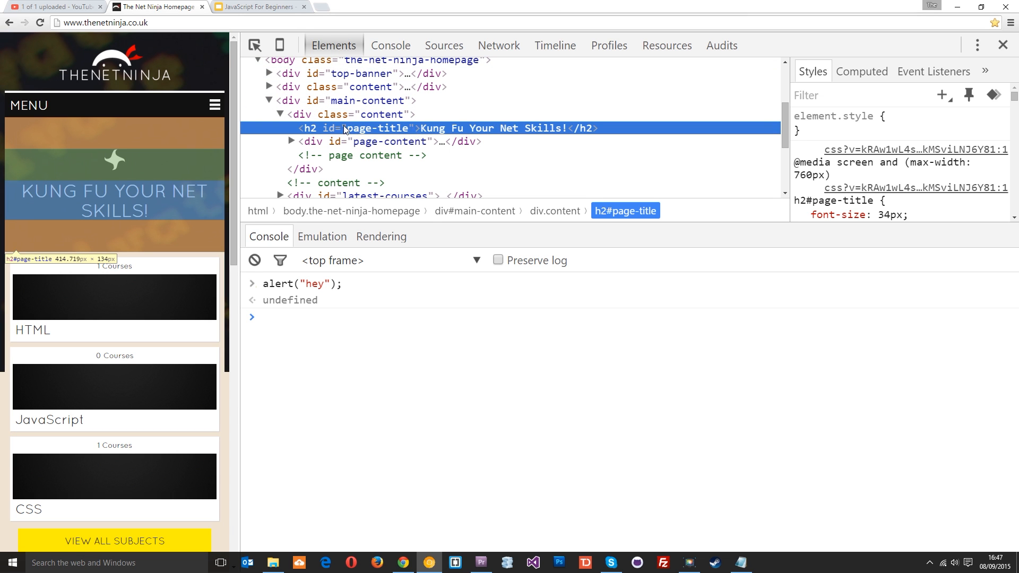
Step: Add onclick="alert('you clicked me');" to the h2 heading via Edit as HTML, and test it
right_click(377, 128)
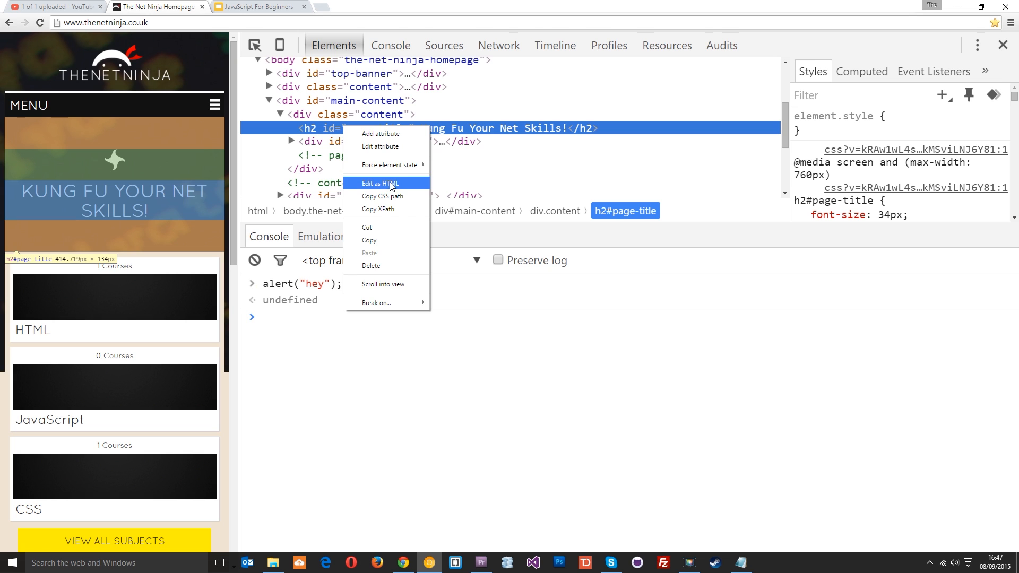
click(379, 183)
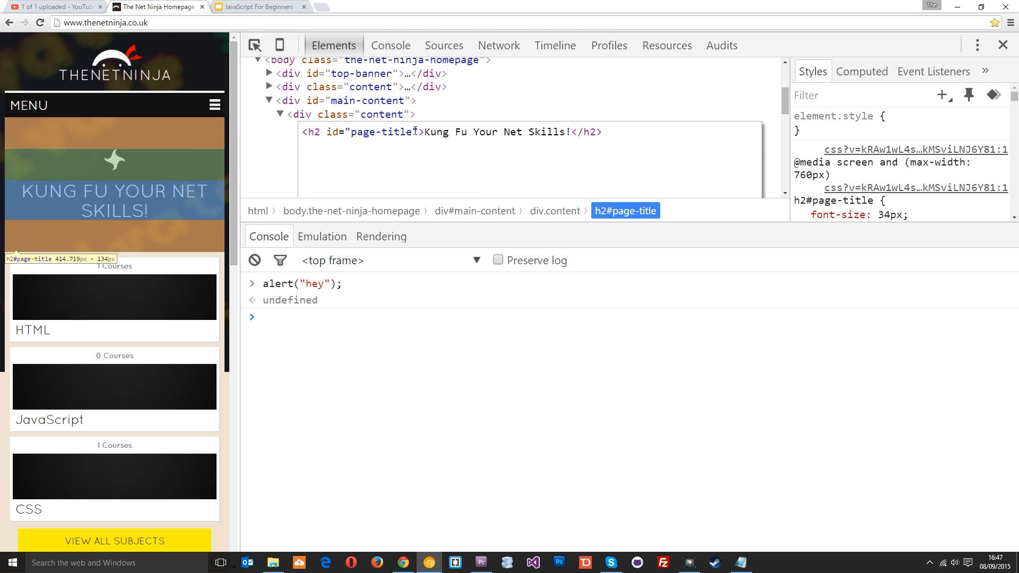
text(onclick=)
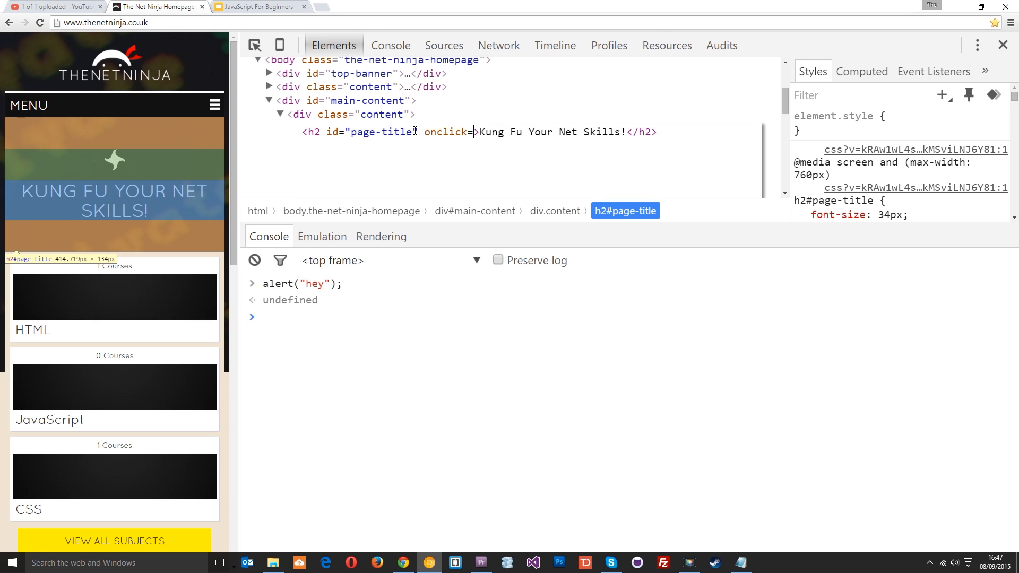
text(alert")
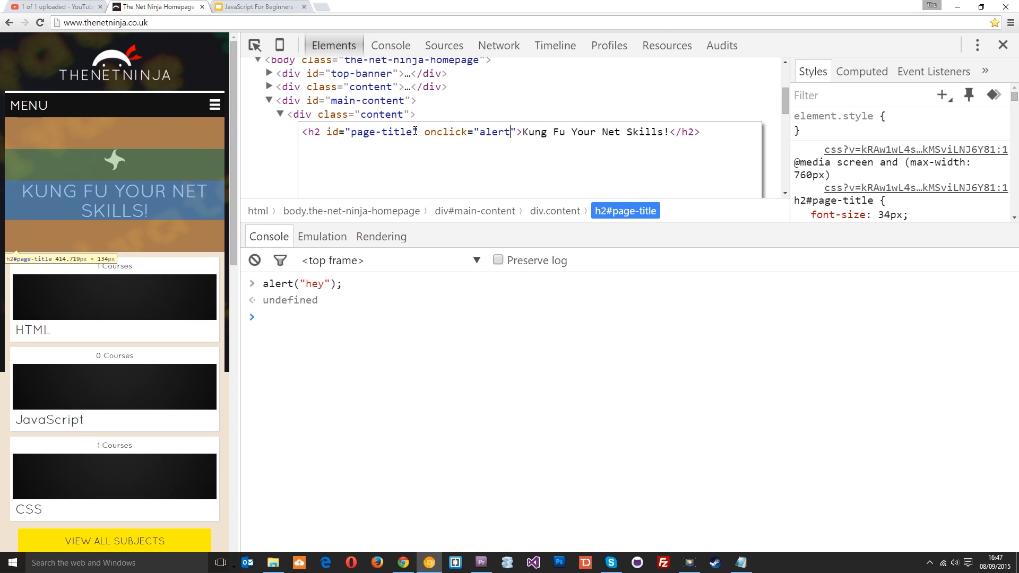
text((""))
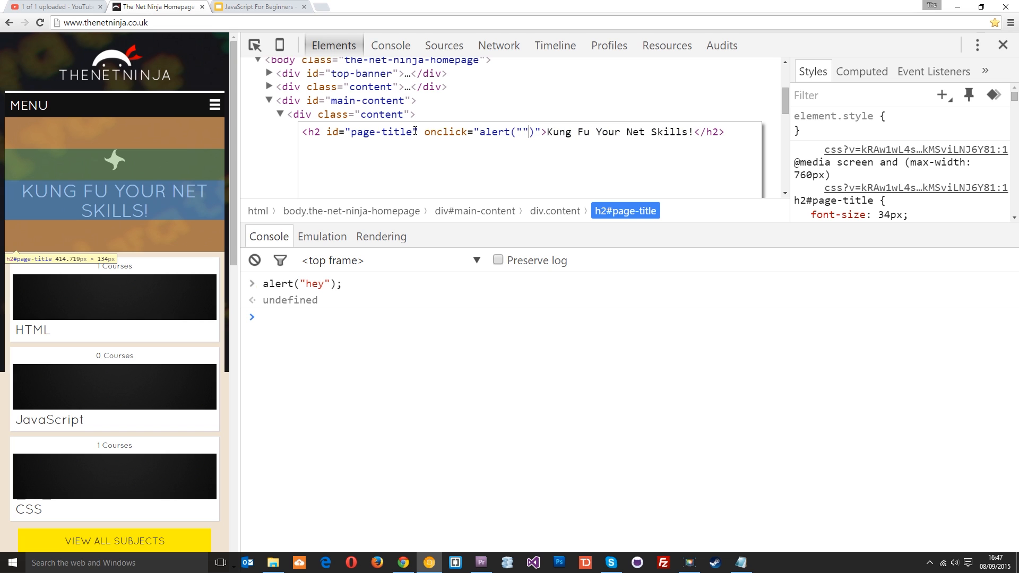
text('')
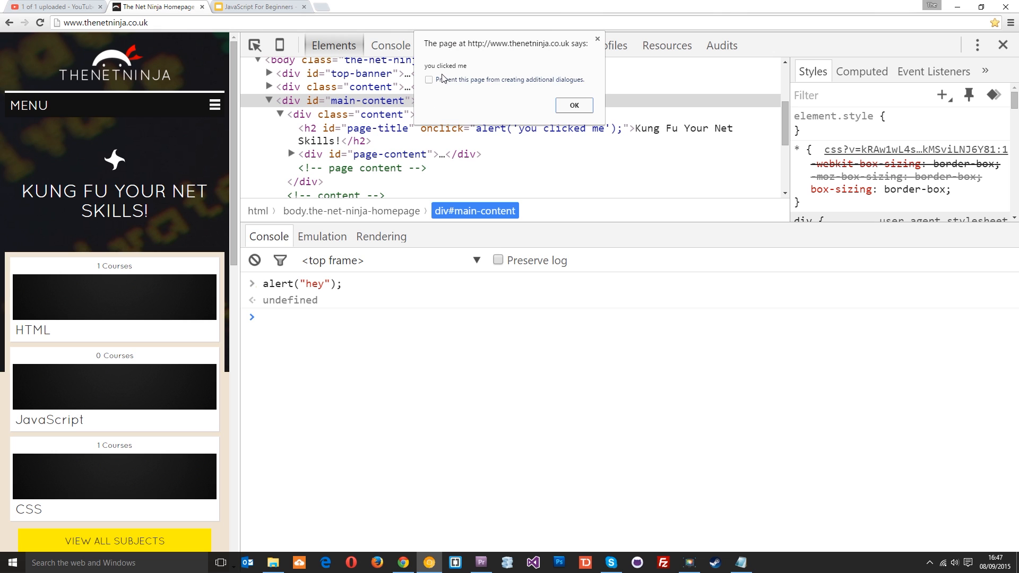
click(573, 105)
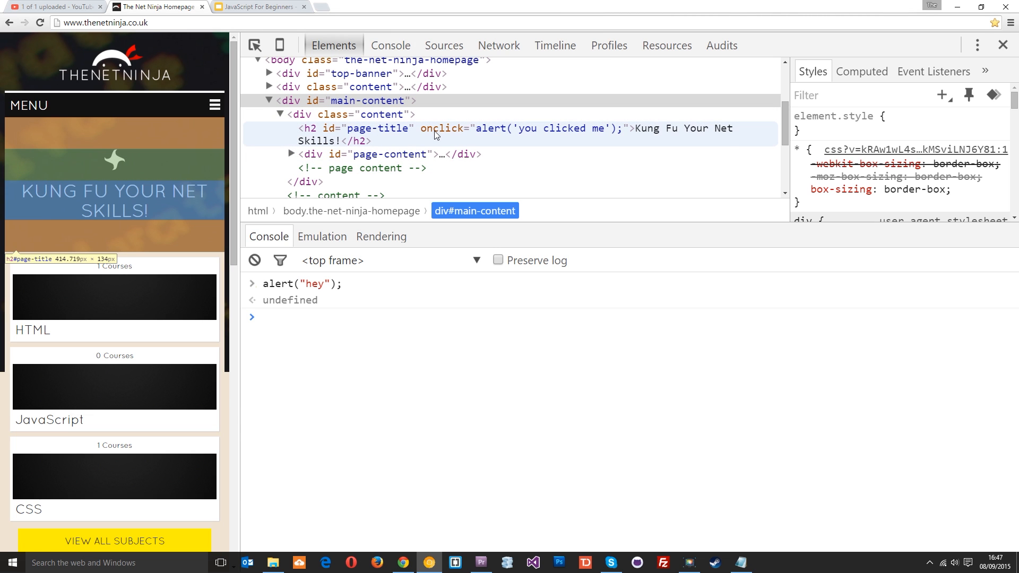
click(308, 317)
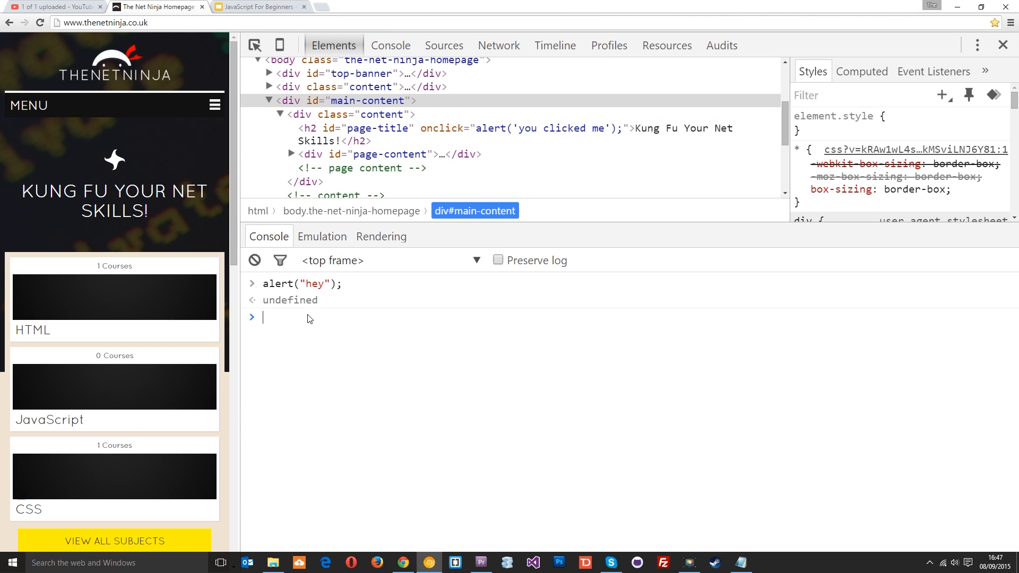
mouse_move(312, 283)
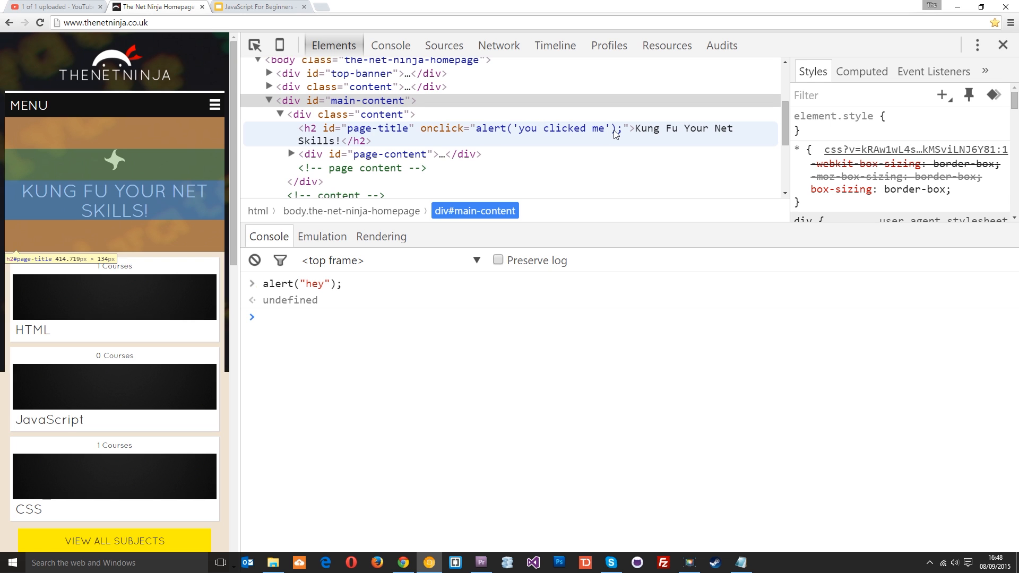
mouse_move(635, 132)
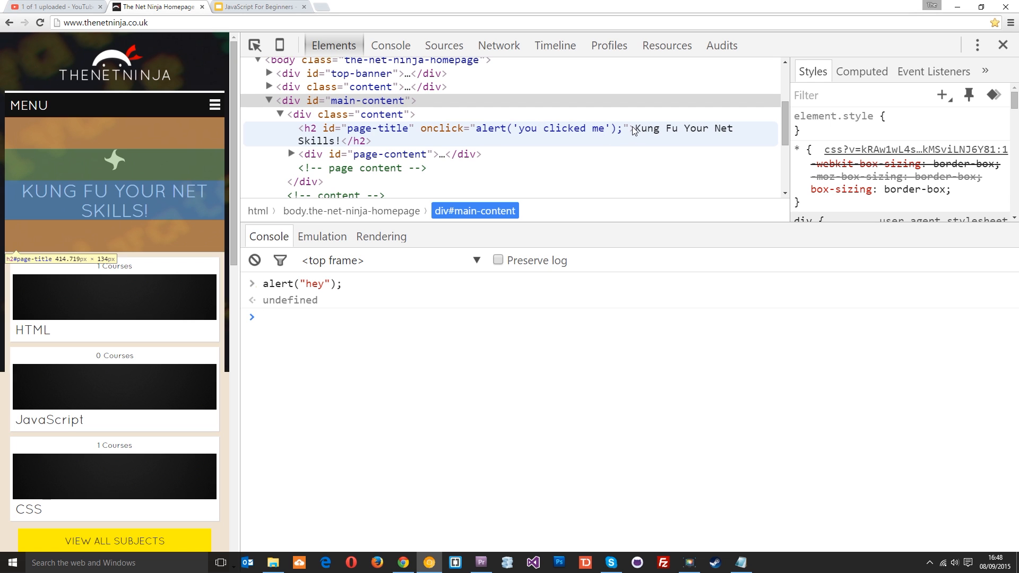
mouse_move(588, 137)
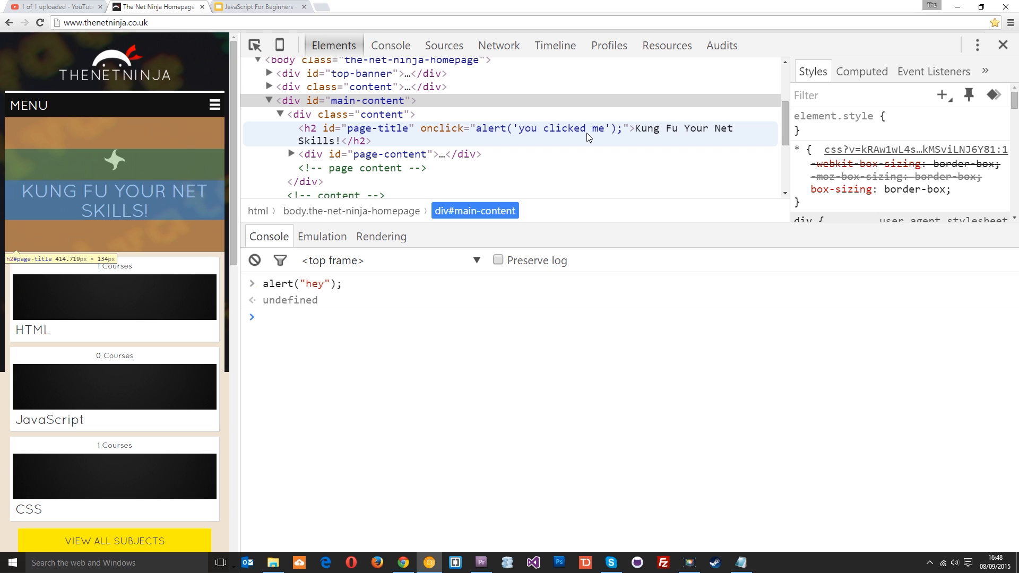
mouse_move(591, 137)
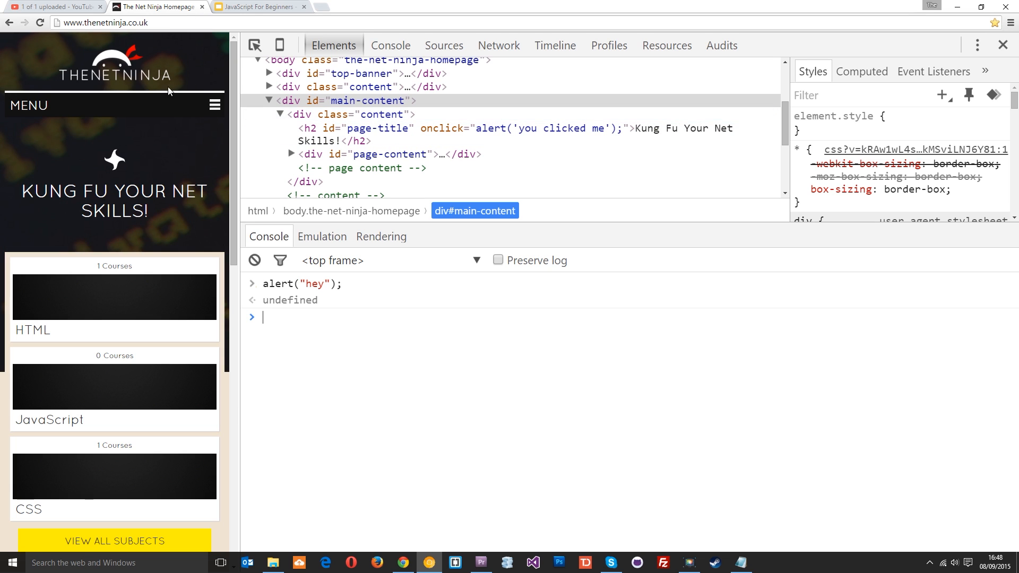
Step: Select the h2#page-title node carrying the onclick alert in the Elements panel
click(214, 104)
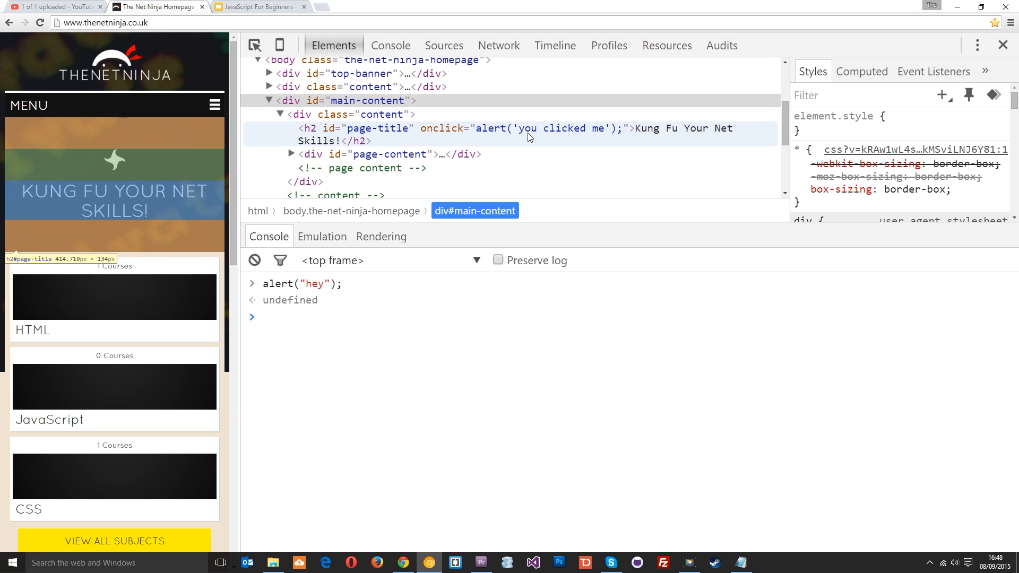
mouse_move(530, 134)
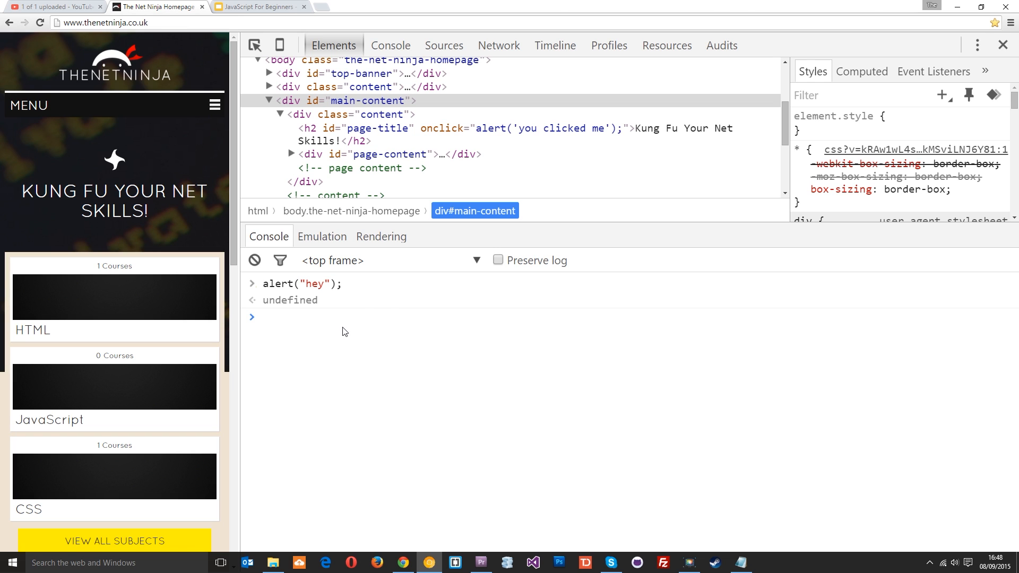
mouse_move(364, 281)
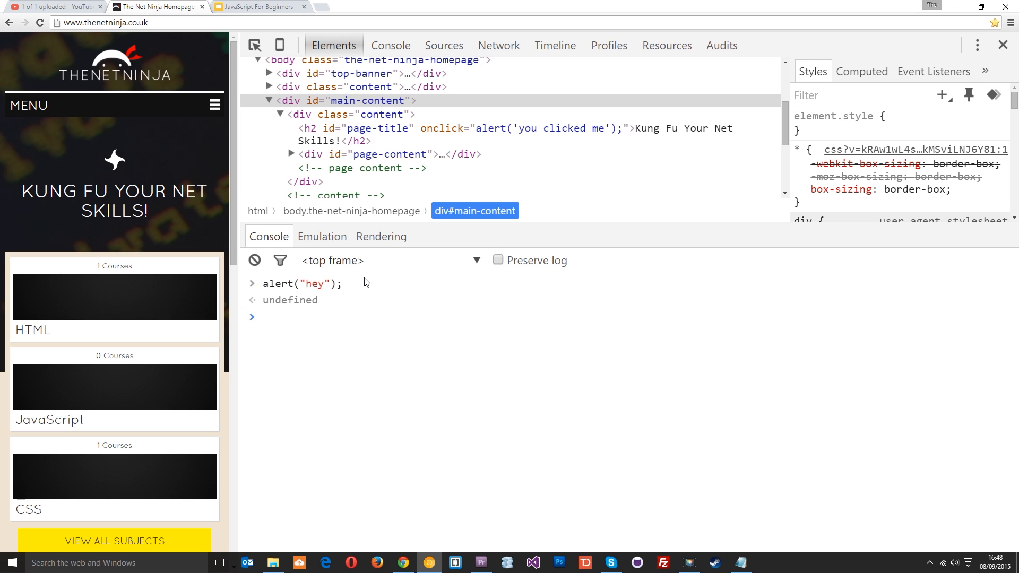
mouse_move(380, 310)
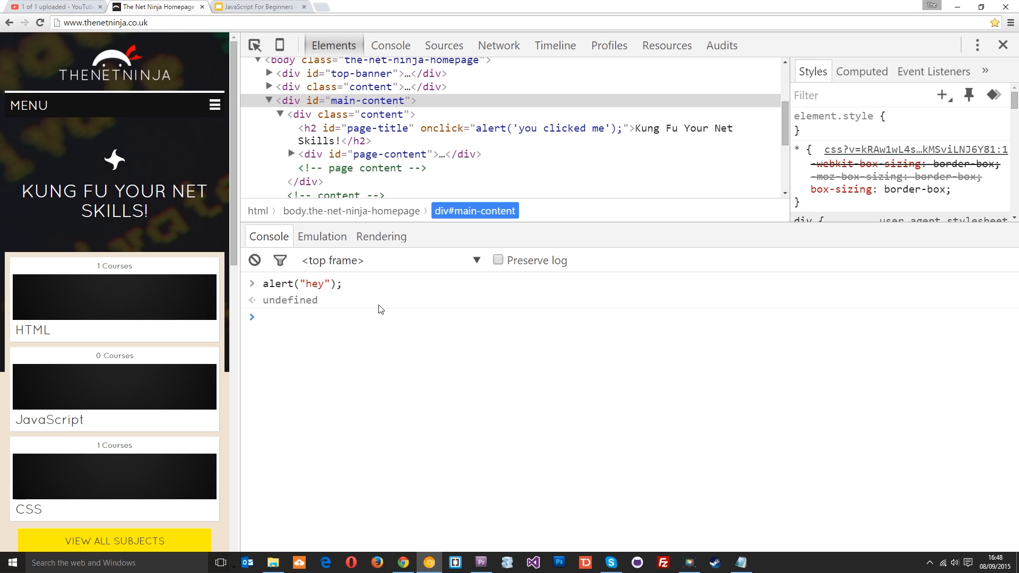
mouse_move(392, 128)
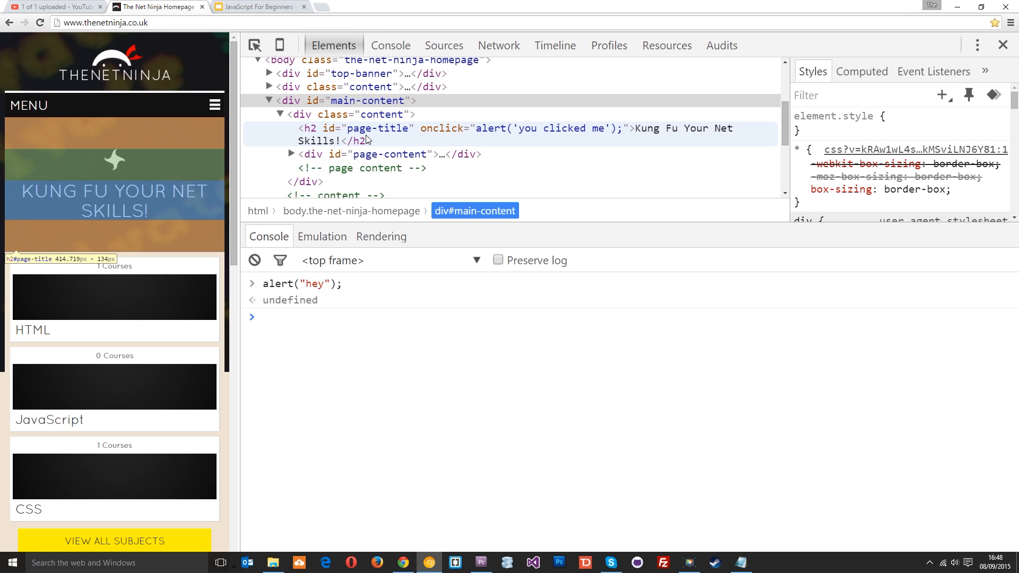
mouse_move(365, 139)
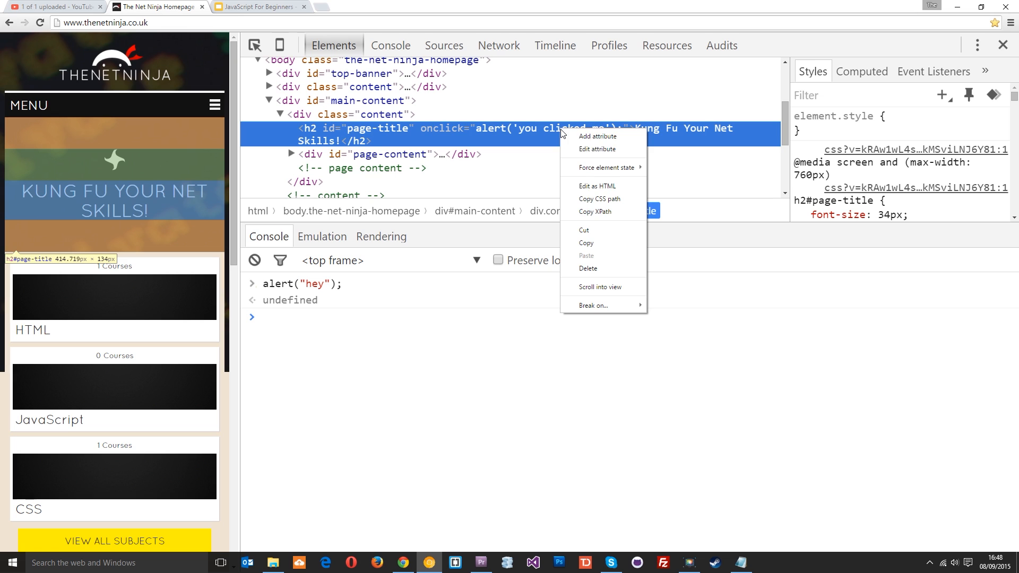
Step: Delete the heading's onclick attribute, leaving only id="page-title"
click(596, 185)
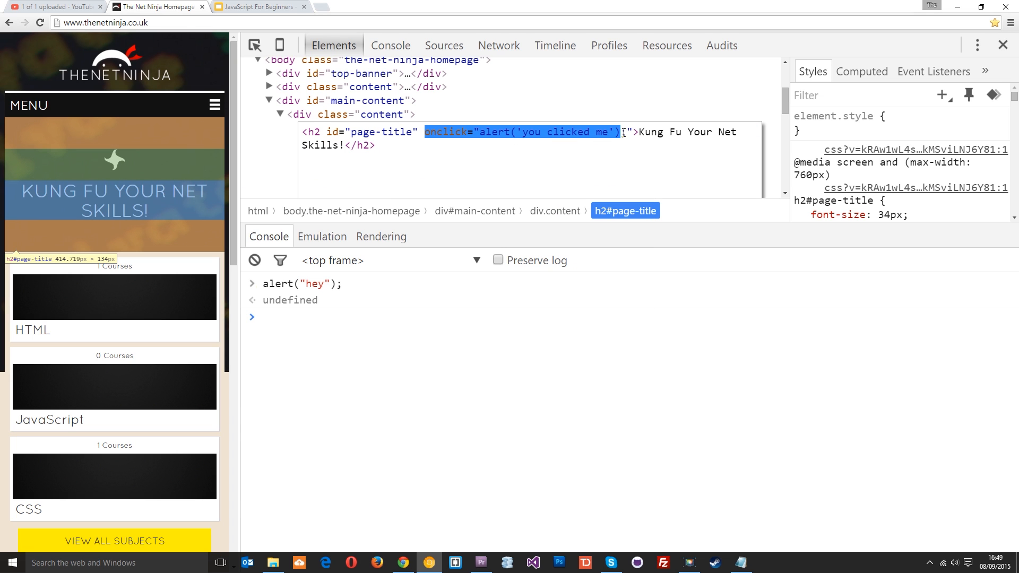
key(Delete)
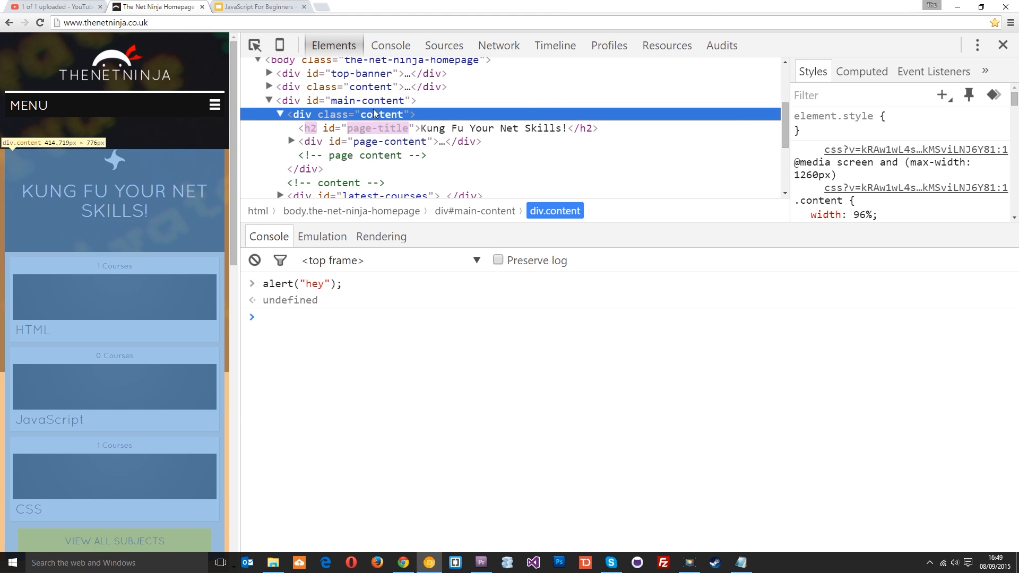
mouse_move(310, 128)
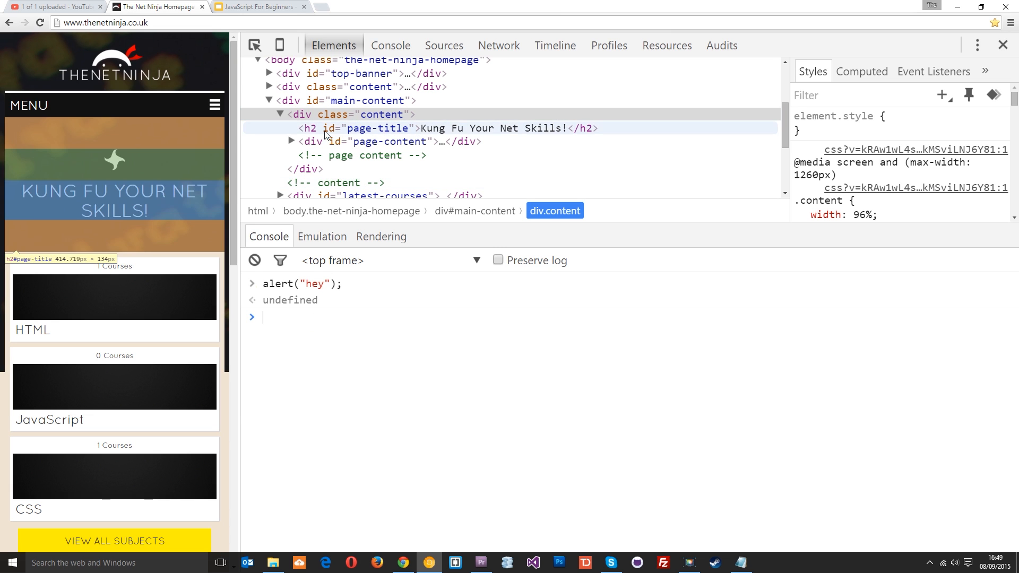
mouse_move(451, 136)
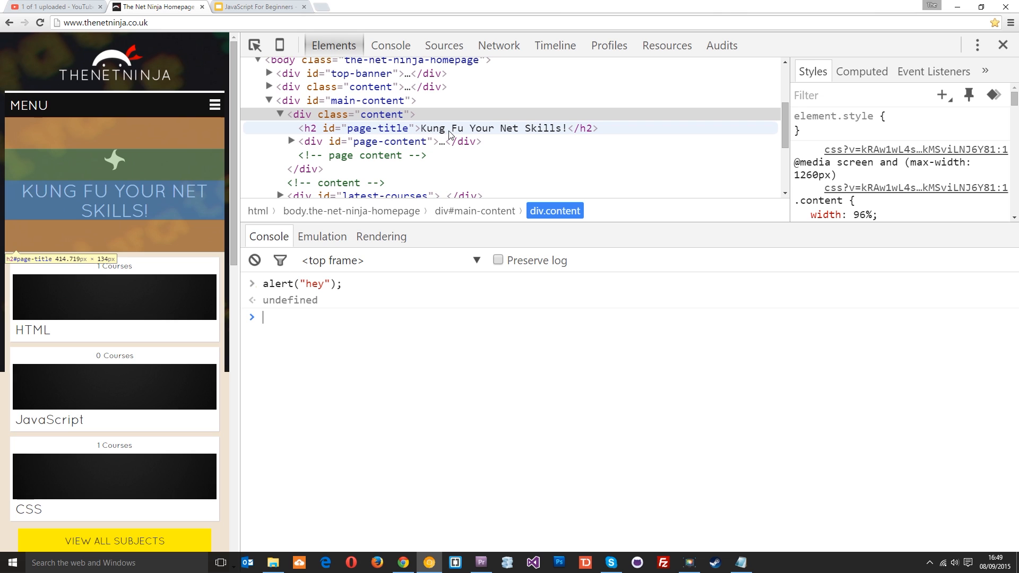
Step: Run var title = document.getElementById("page-title"); and begin typing title
text(var title = document.)
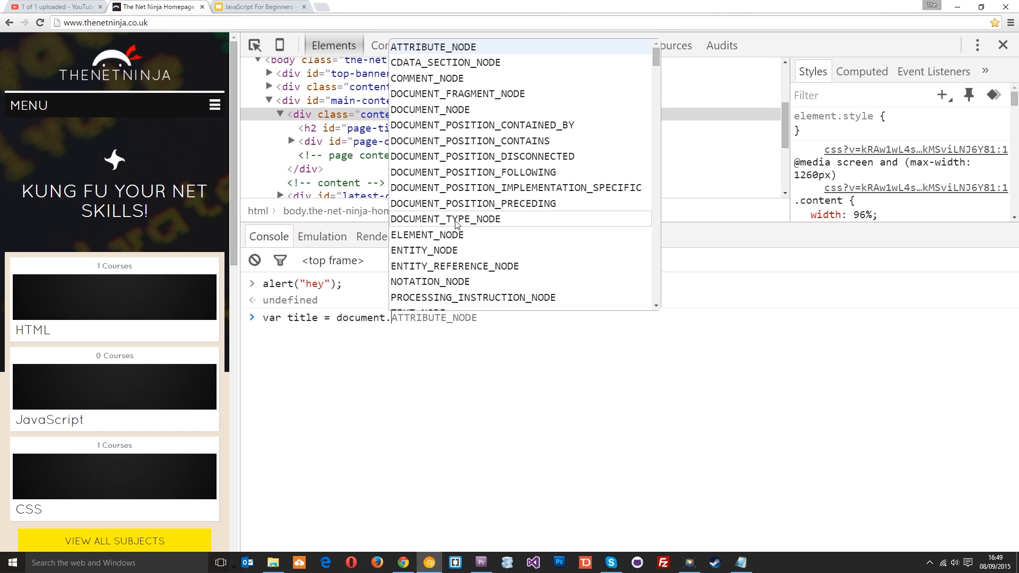
text(getElementById(")
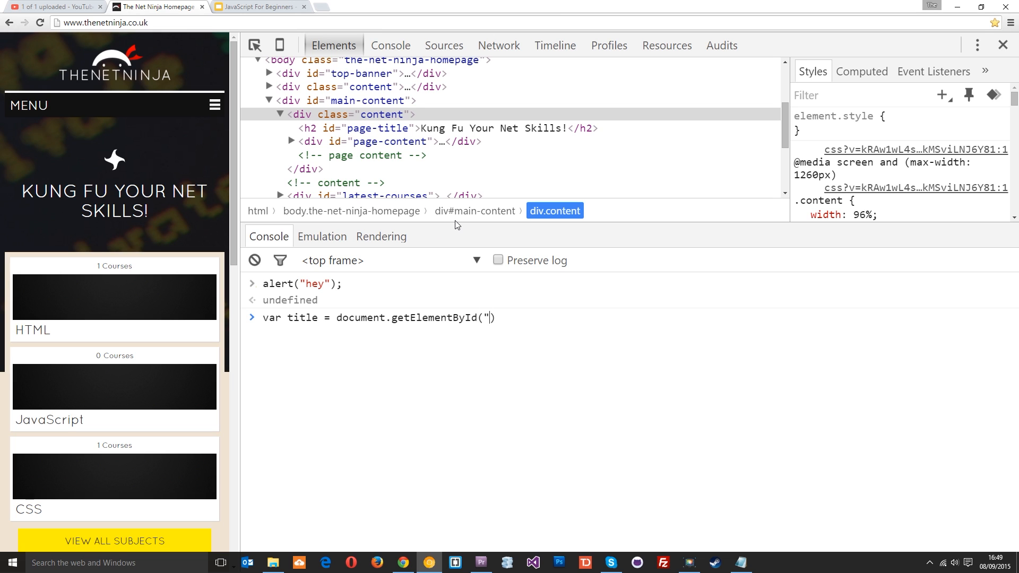
text(page")
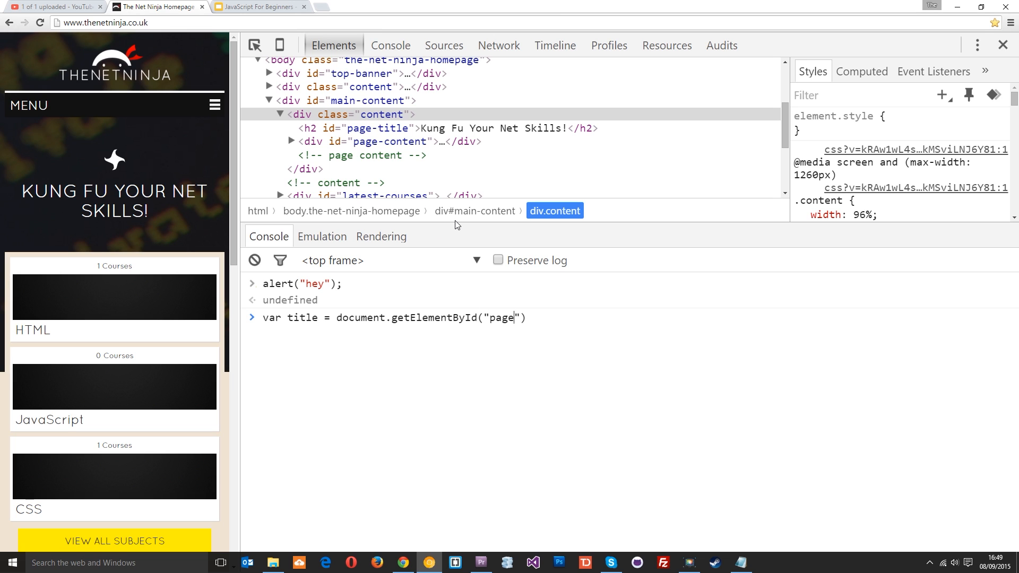
text(-title");)
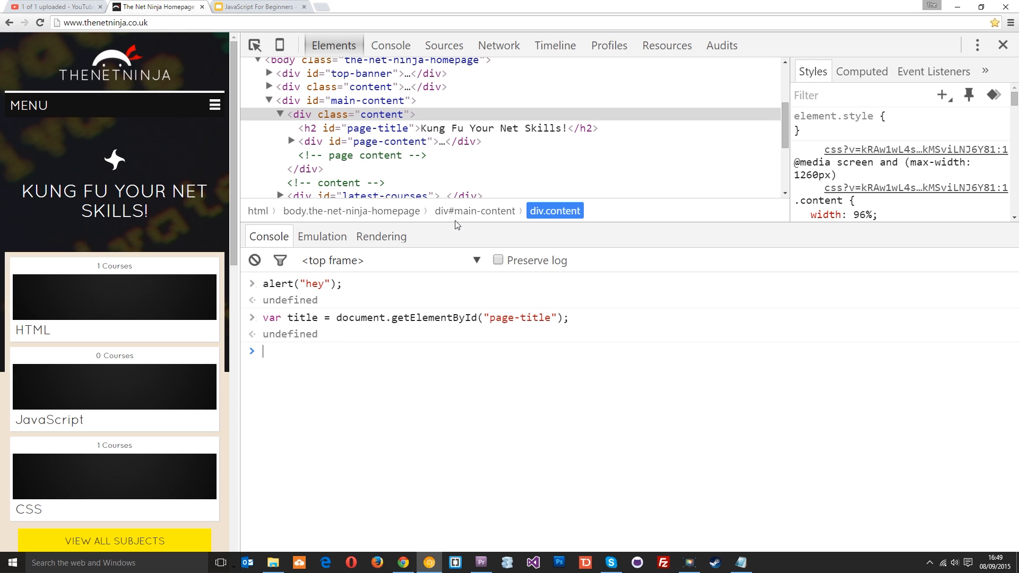
text(title.)
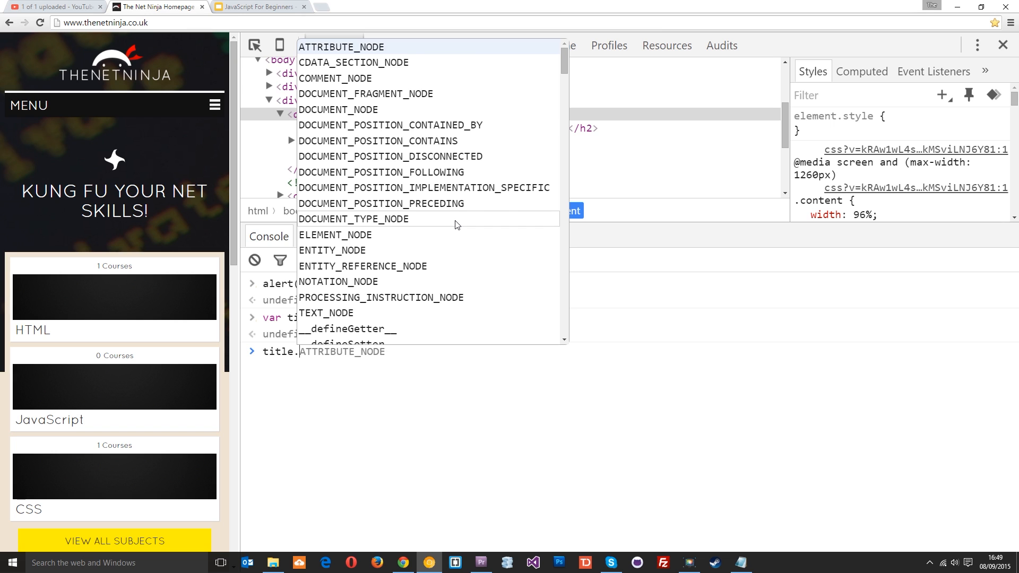
Step: Extend the console line to title.onclick using the autocomplete list
text(on)
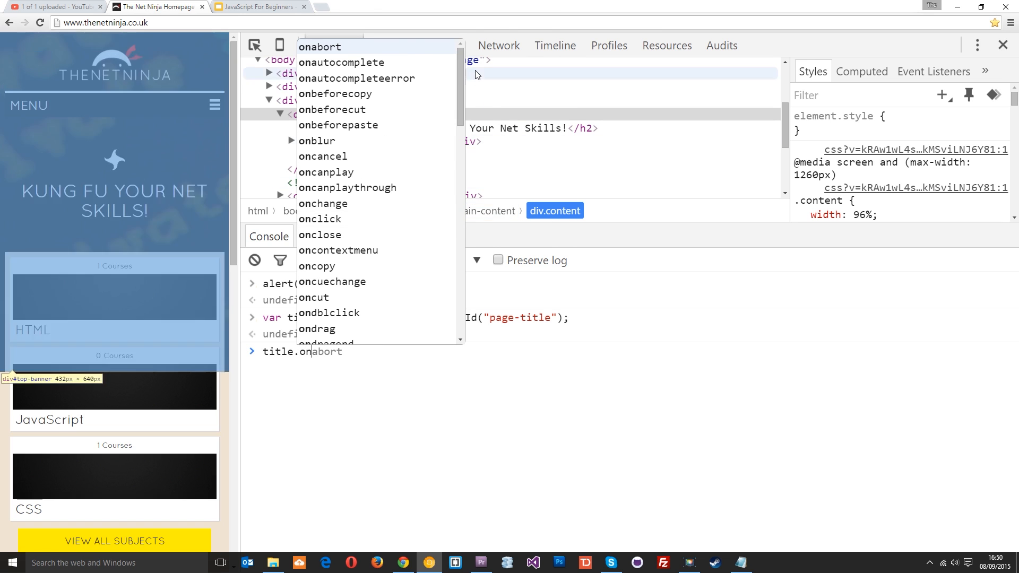
scroll(down, 3)
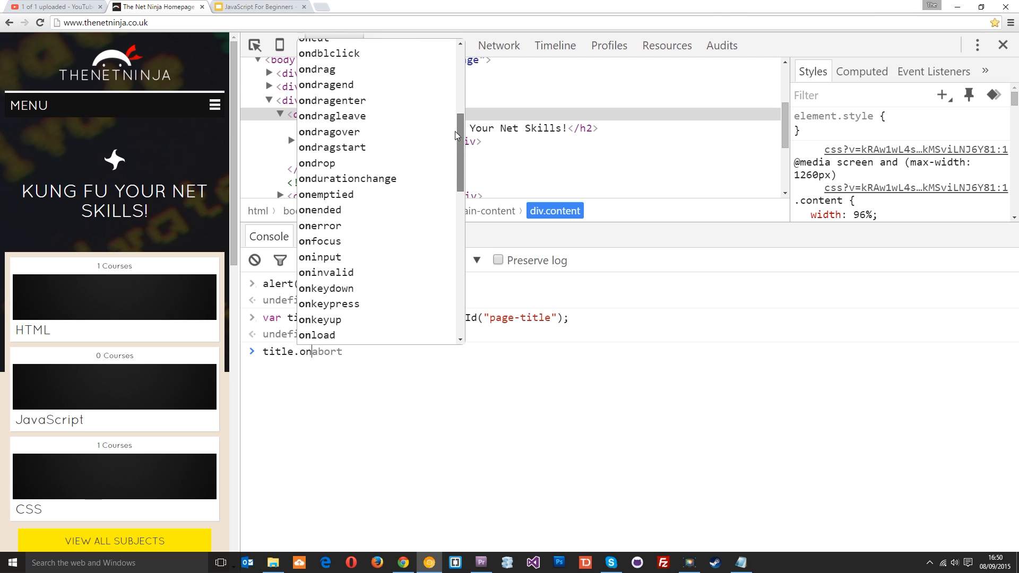
scroll(down, 3)
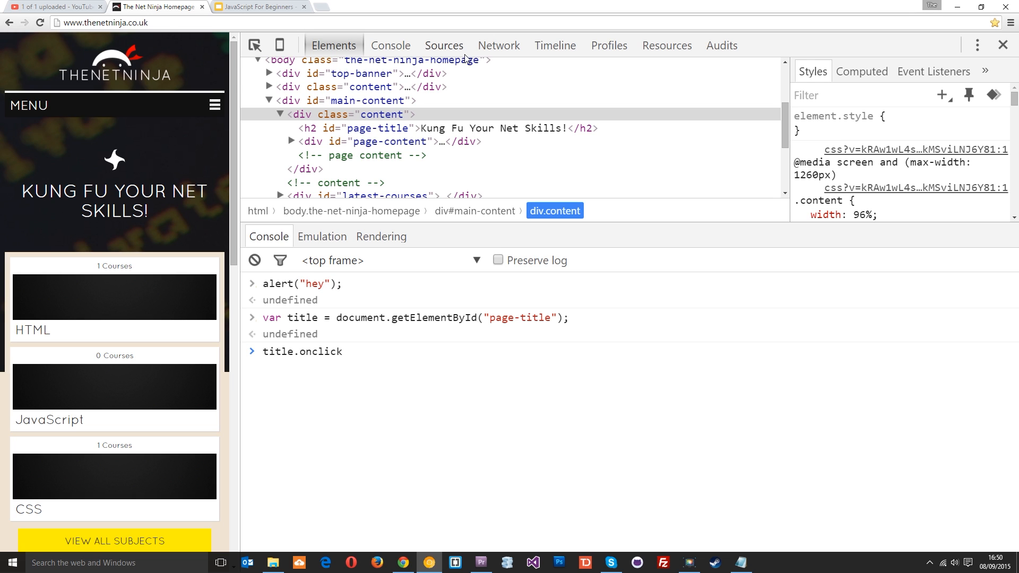
Step: Write title.onclick = function(){}; and place the cursor inside the braces
click(344, 351)
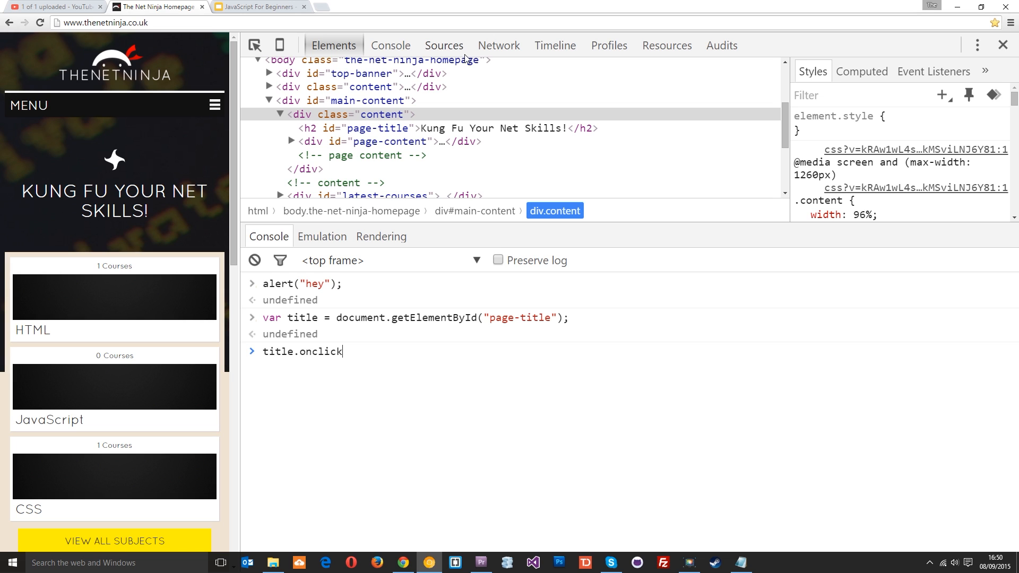
text(=)
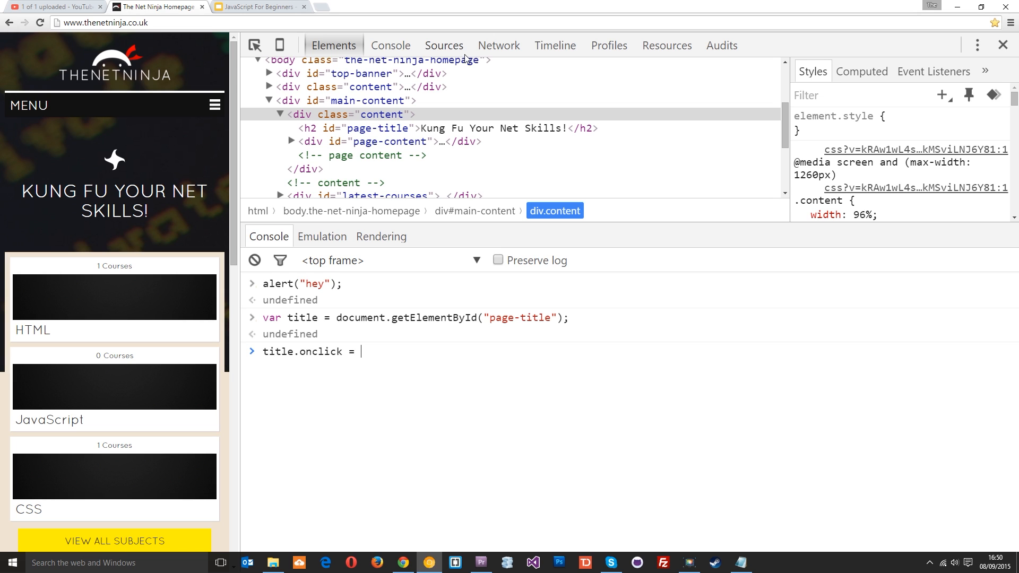
text(functi)
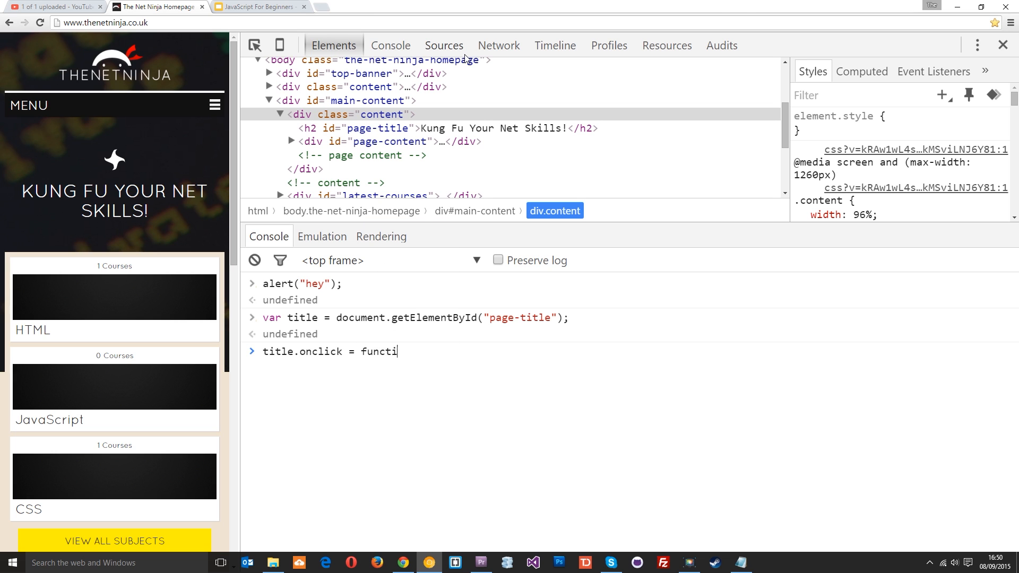
text(on(){};)
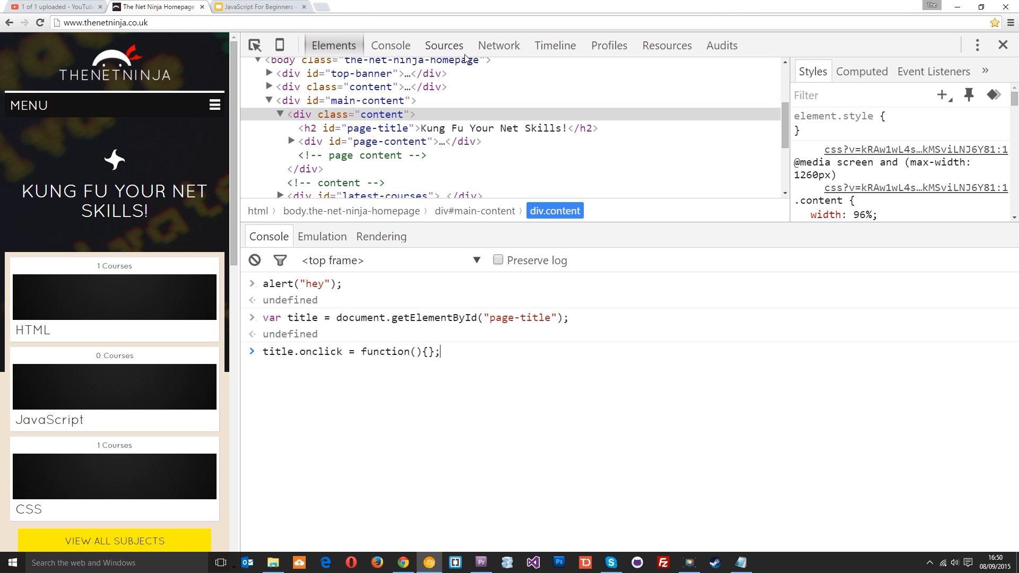
mouse_move(416, 344)
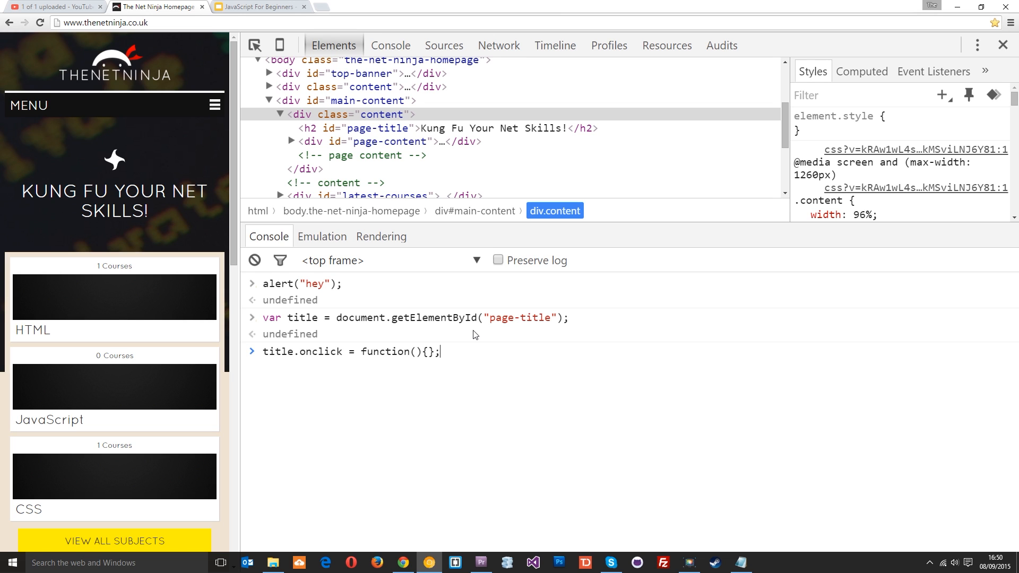
mouse_move(374, 354)
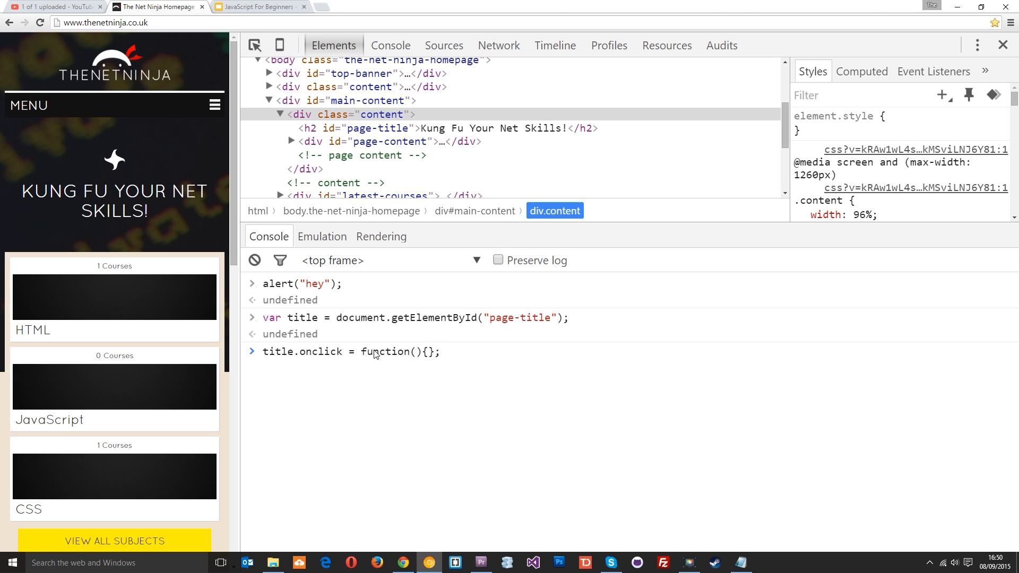
mouse_move(307, 357)
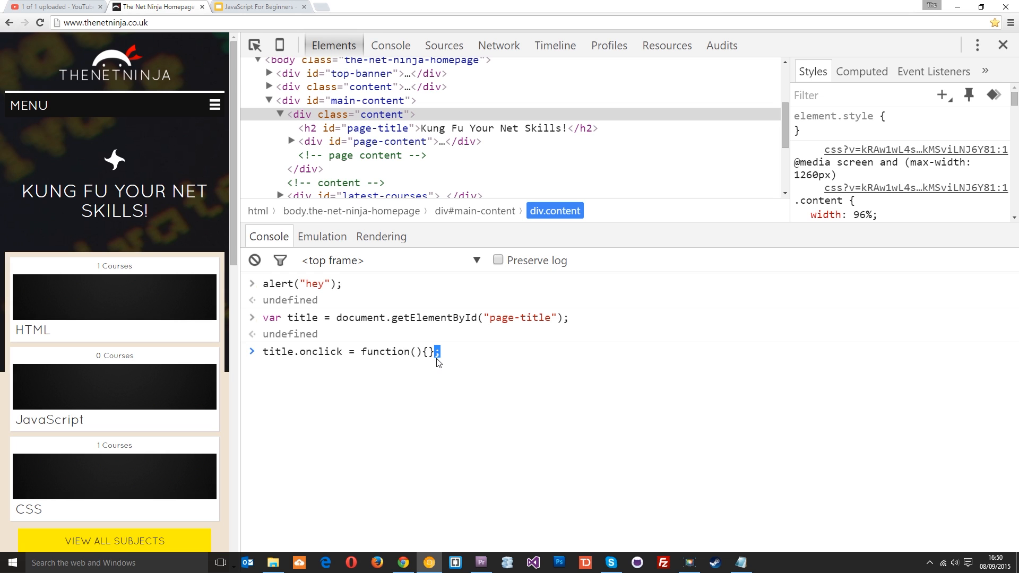
drag(437, 351, 314, 351)
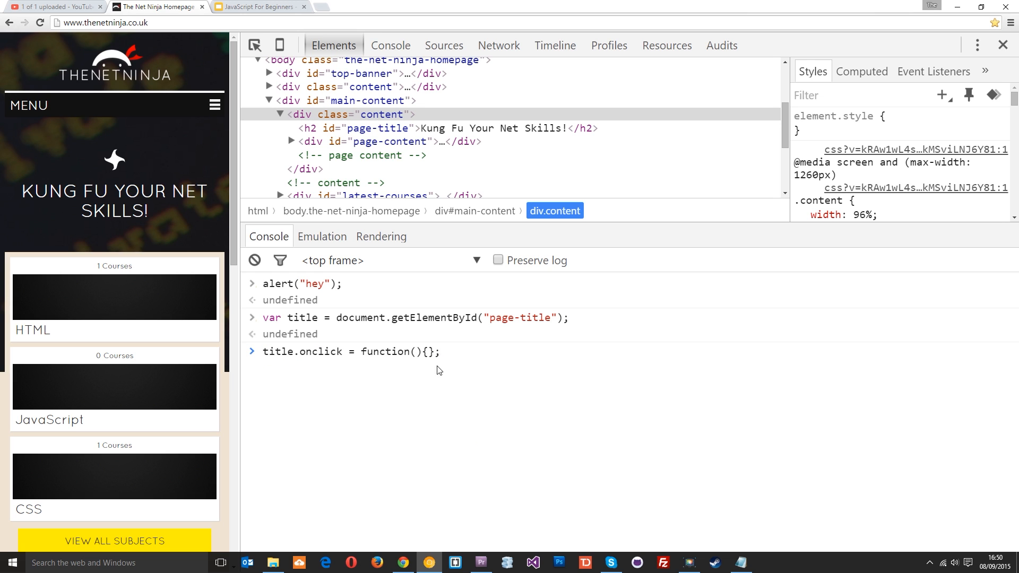
triple_click(351, 352)
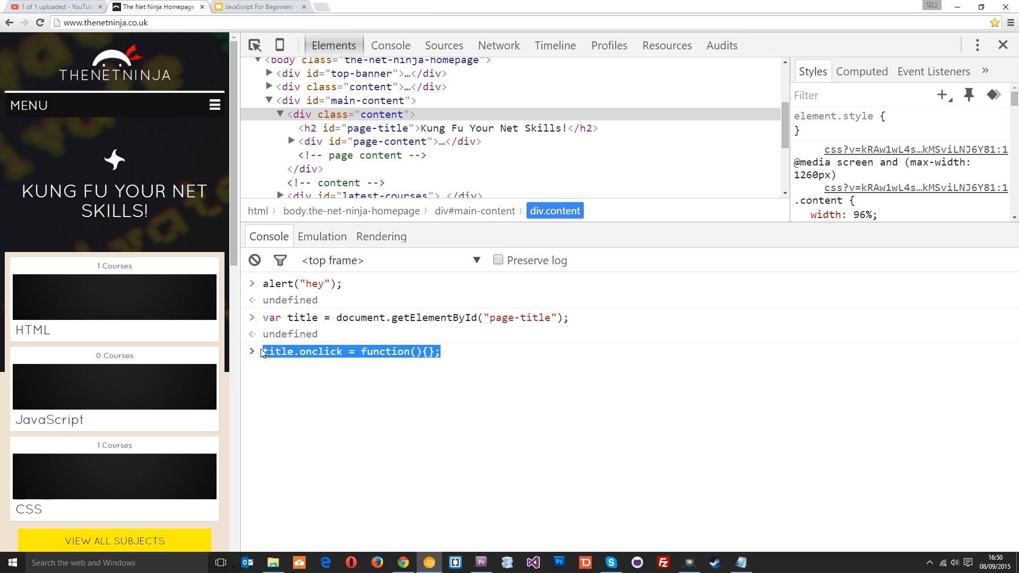
click(351, 351)
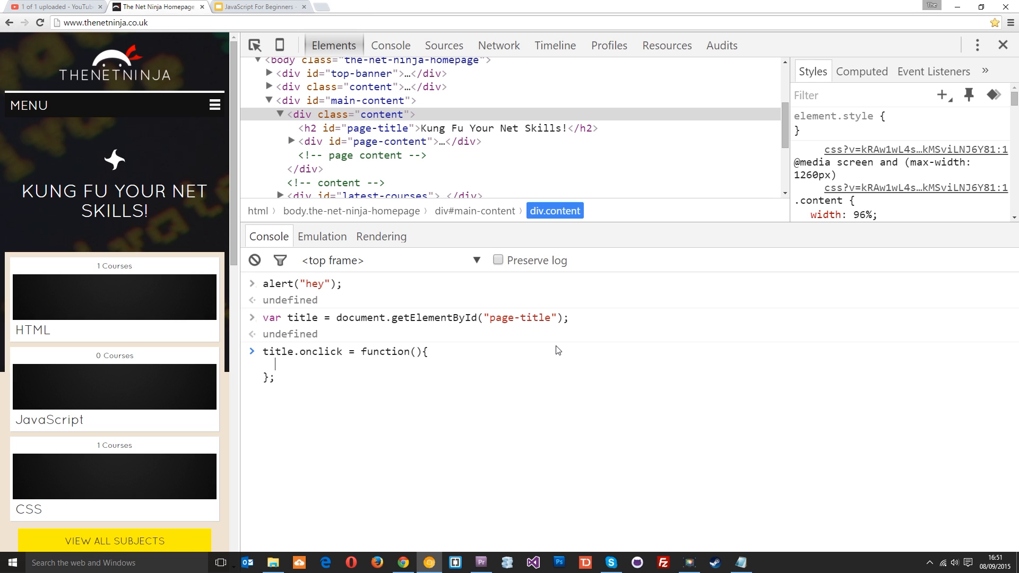
Step: Fill the onclick function body with alert("you clicked me")
text(alert(""))
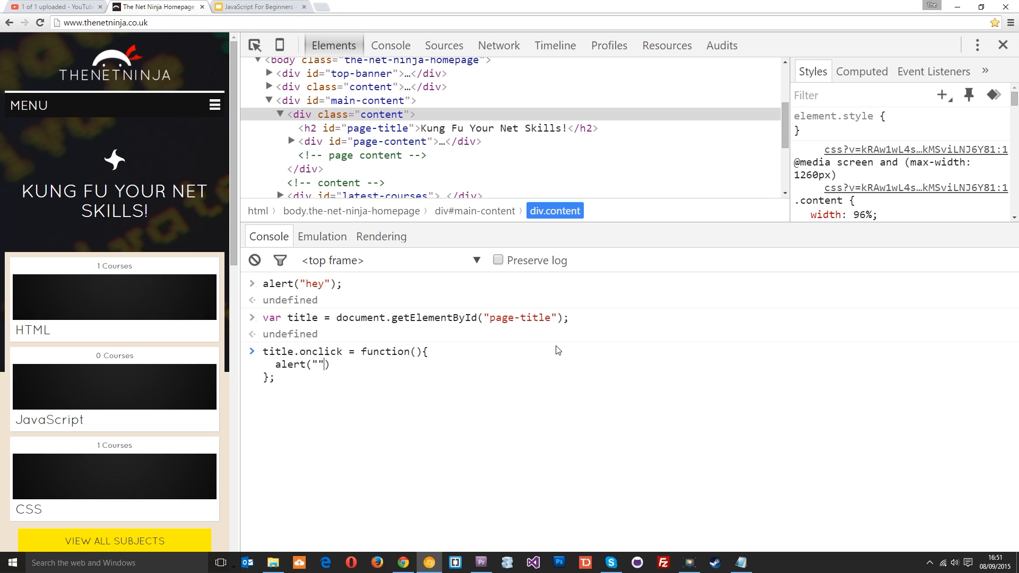
text(you clicked me)
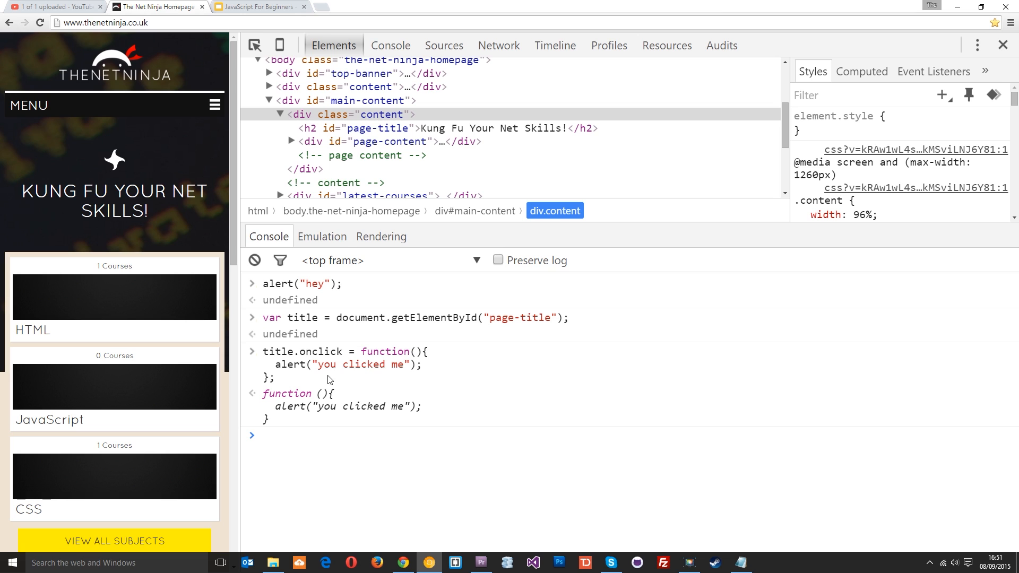
mouse_move(313, 361)
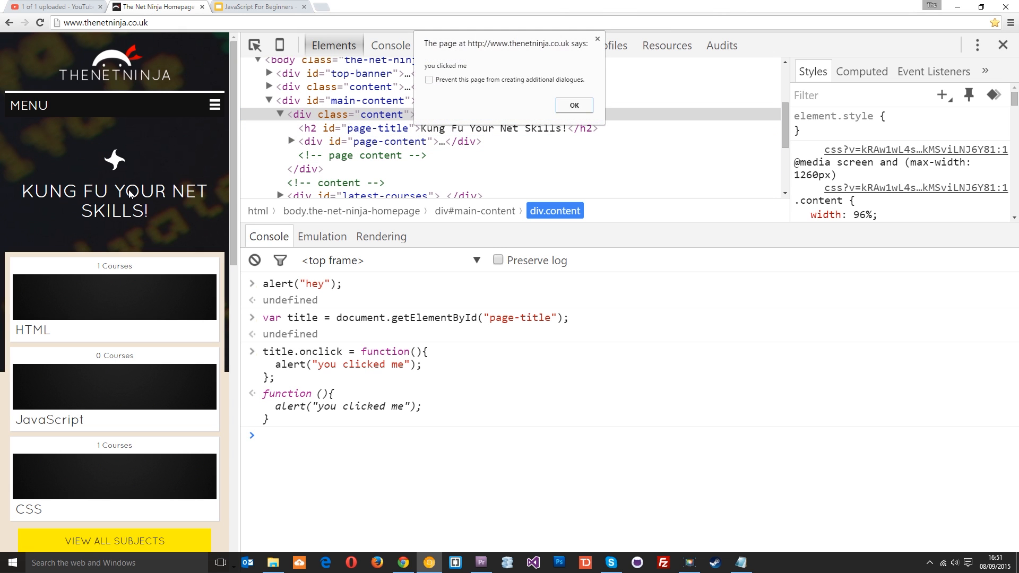
Step: Dismiss the 'you clicked me' alert and start typing title.onmouseover
click(573, 105)
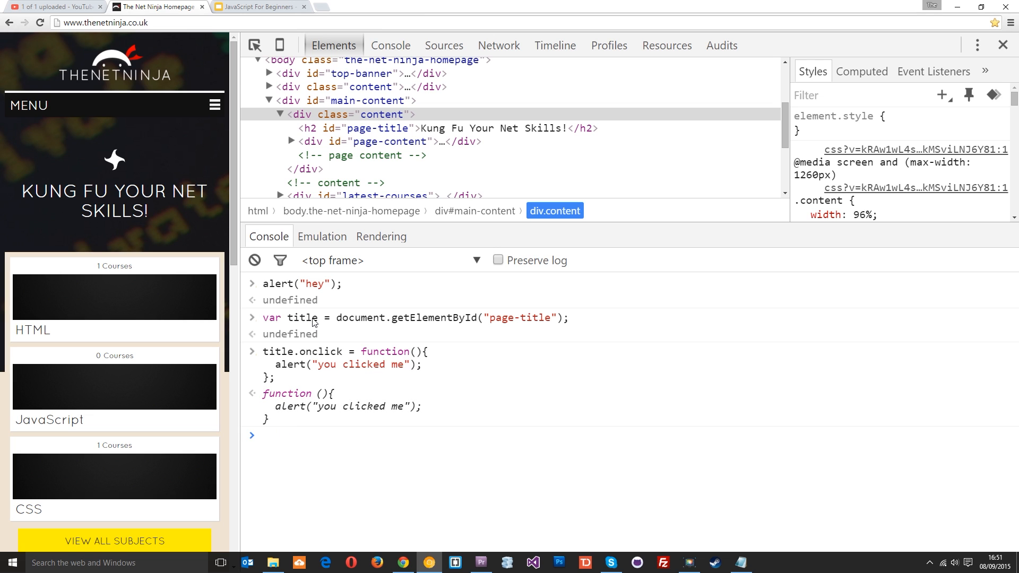
mouse_move(327, 331)
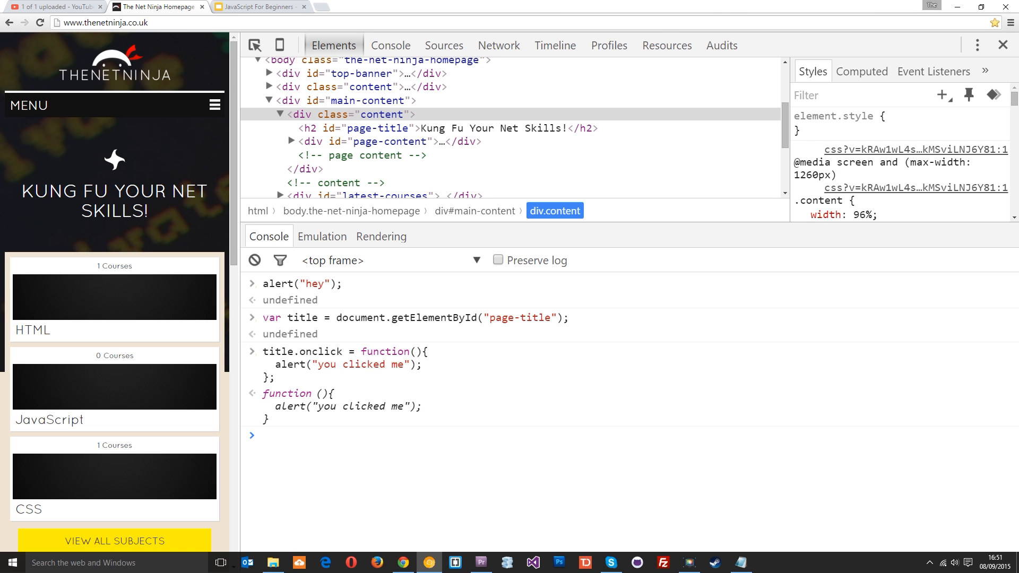
text(title.onmouseover)
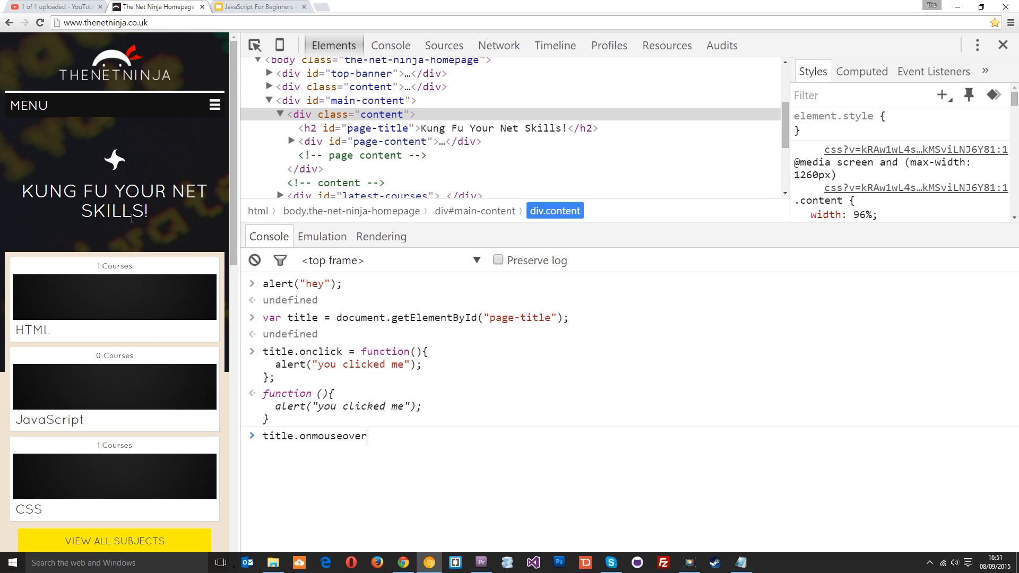
mouse_move(122, 188)
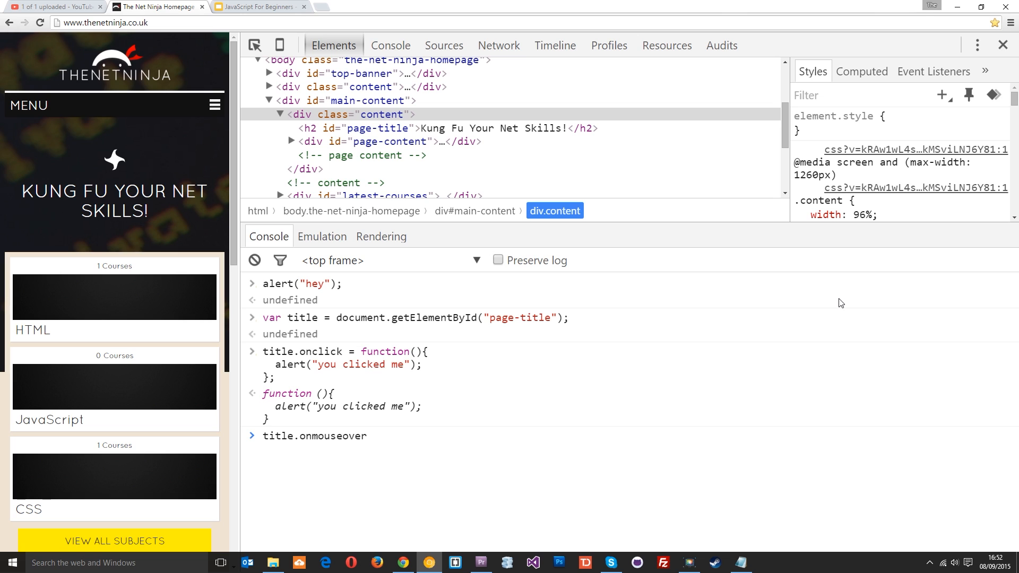
Step: Assign title.onmouseover a function alerting "you hovered your mouse over me ;)"
text(= function)
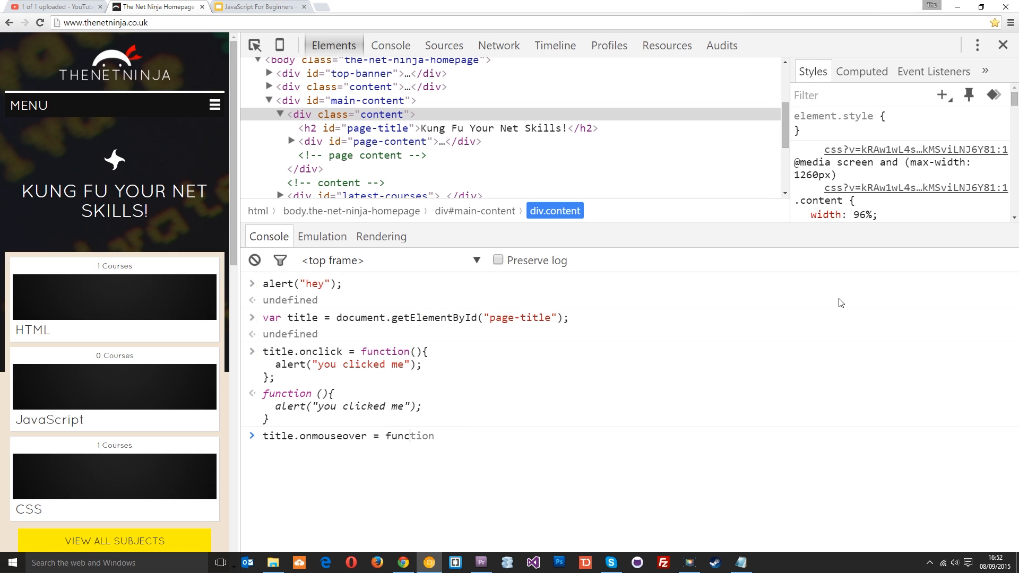
text(())
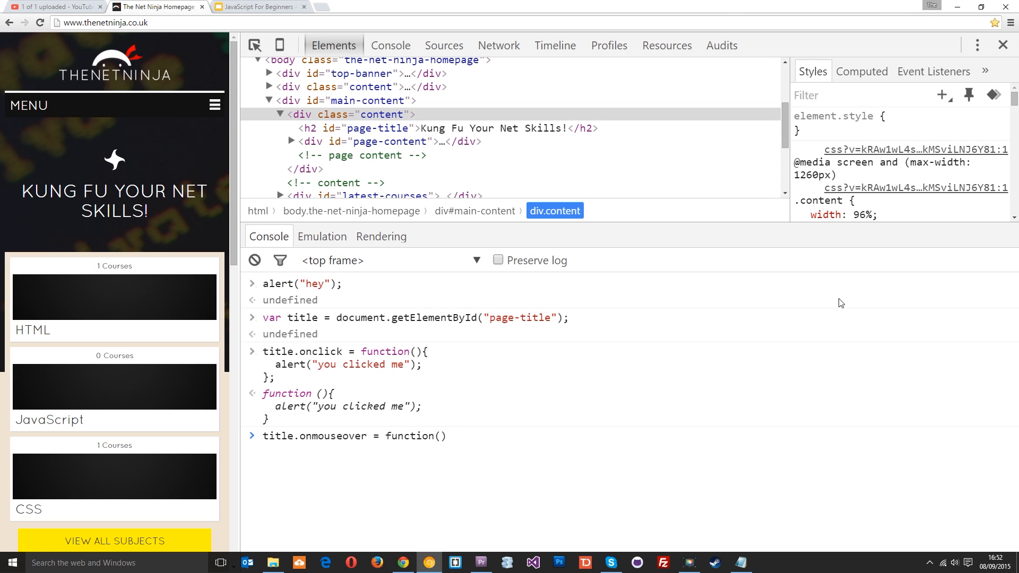
text({};)
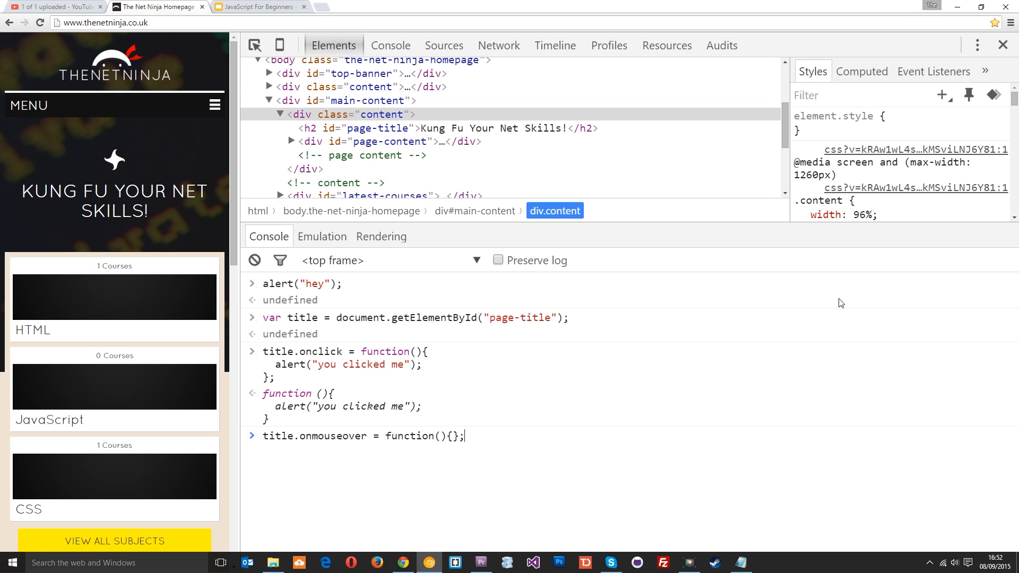
key(Enter)
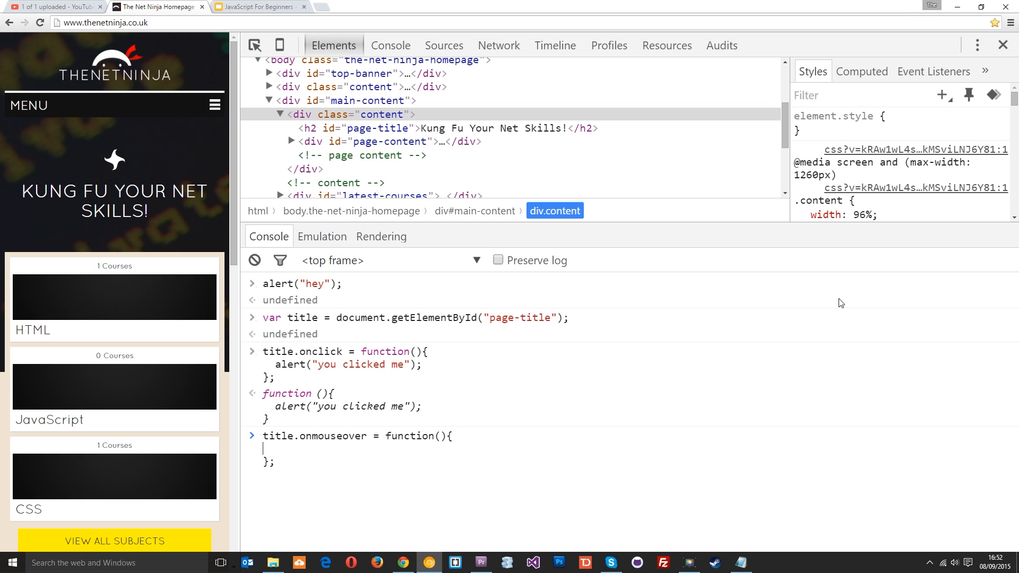
text(alert)
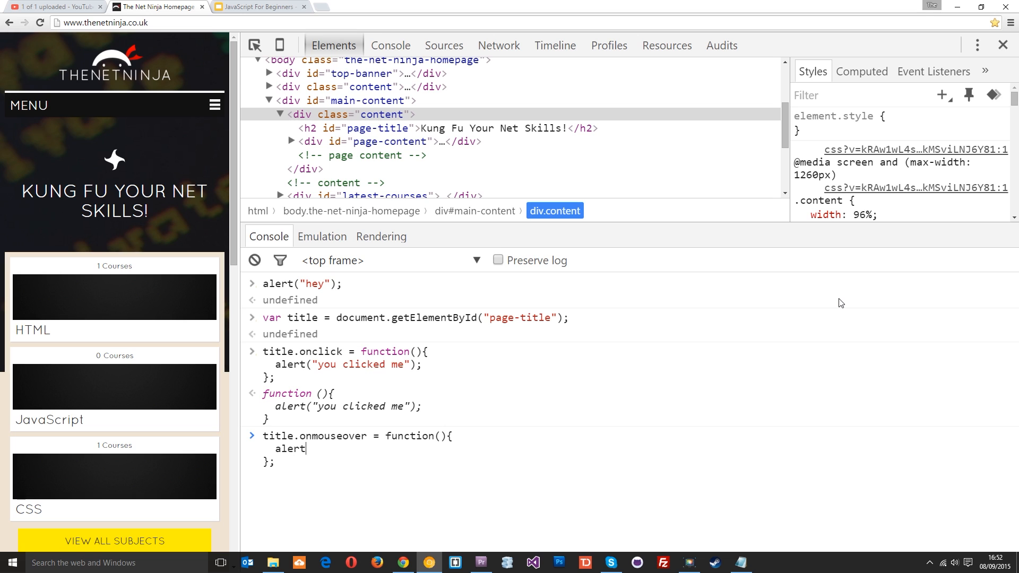
text((""))
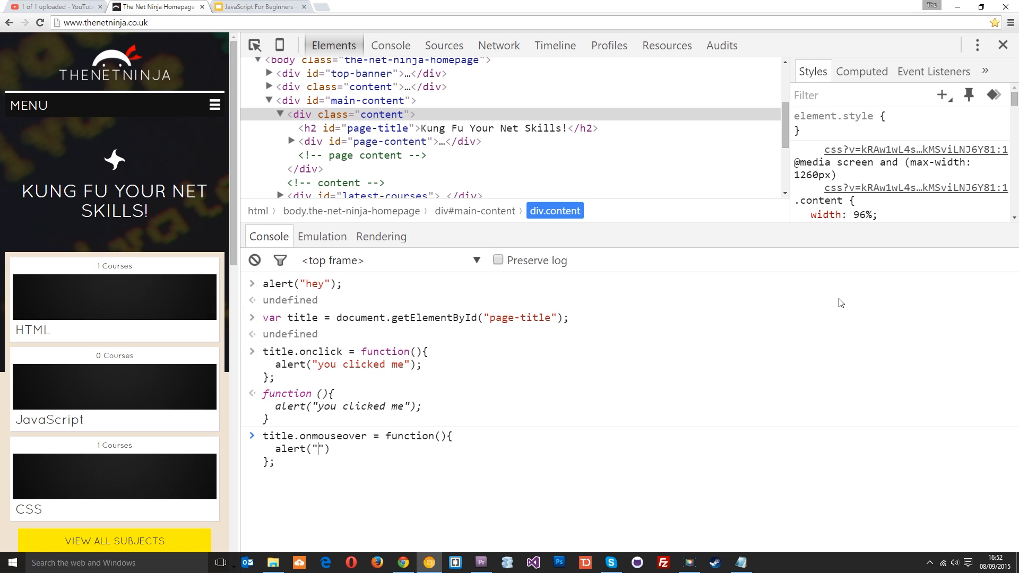
text(you hovered)
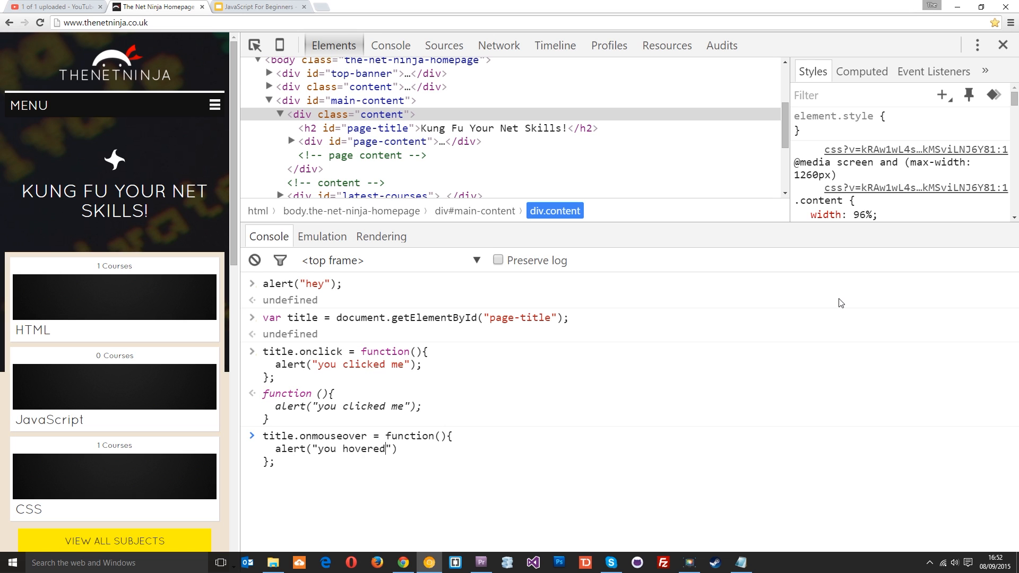
text(your)
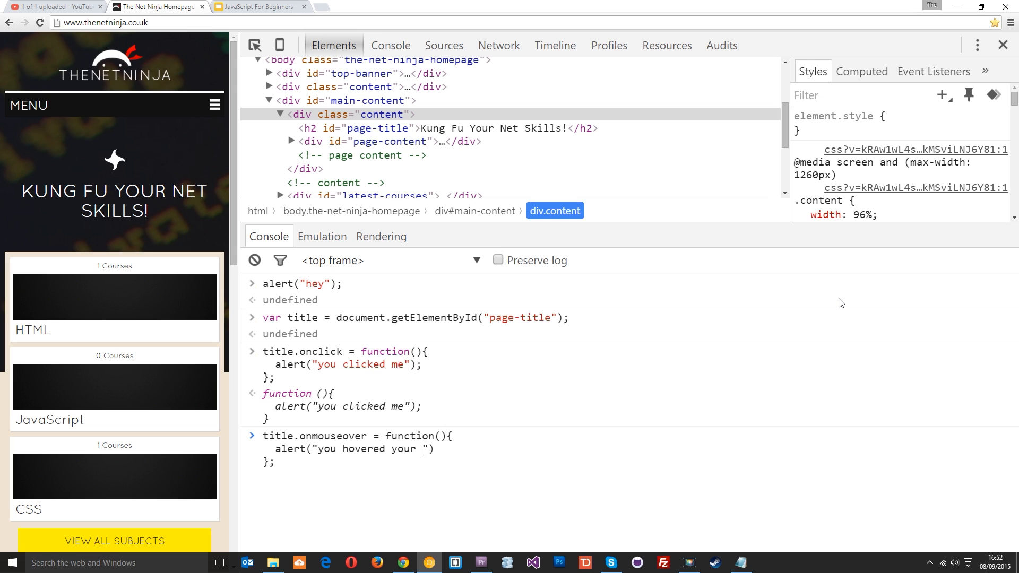
text(mouse over me)
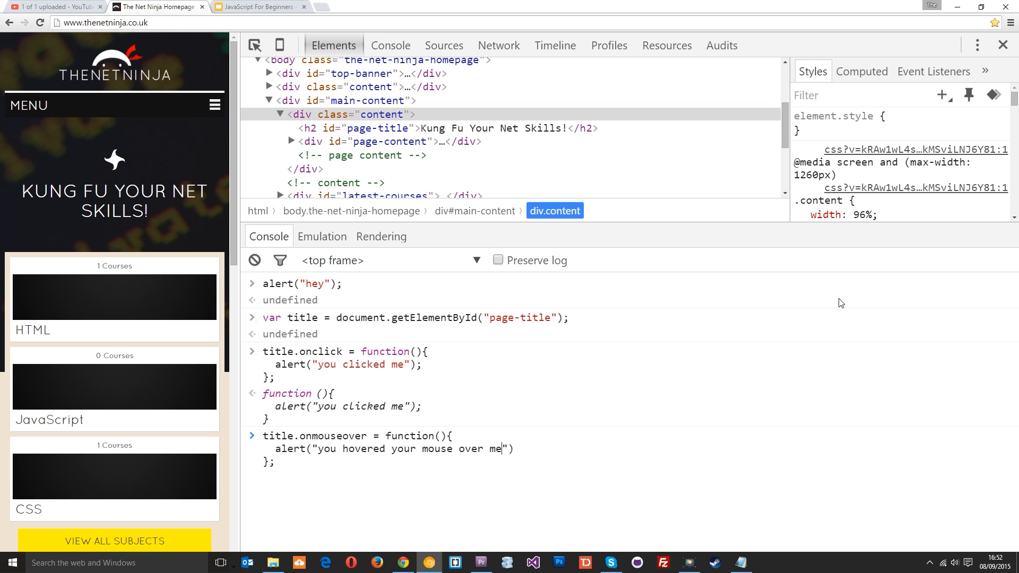
text(;))
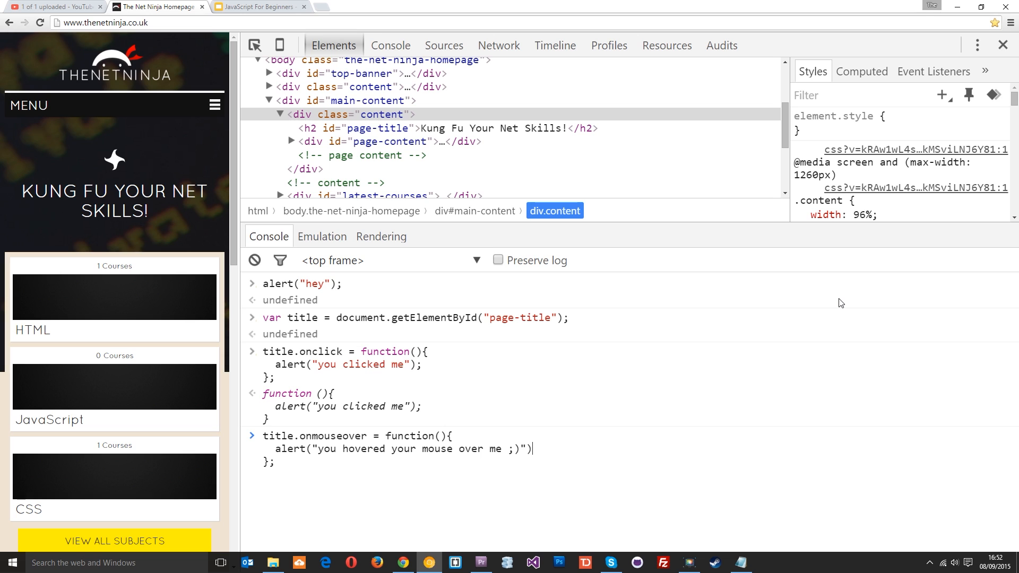
text(;)
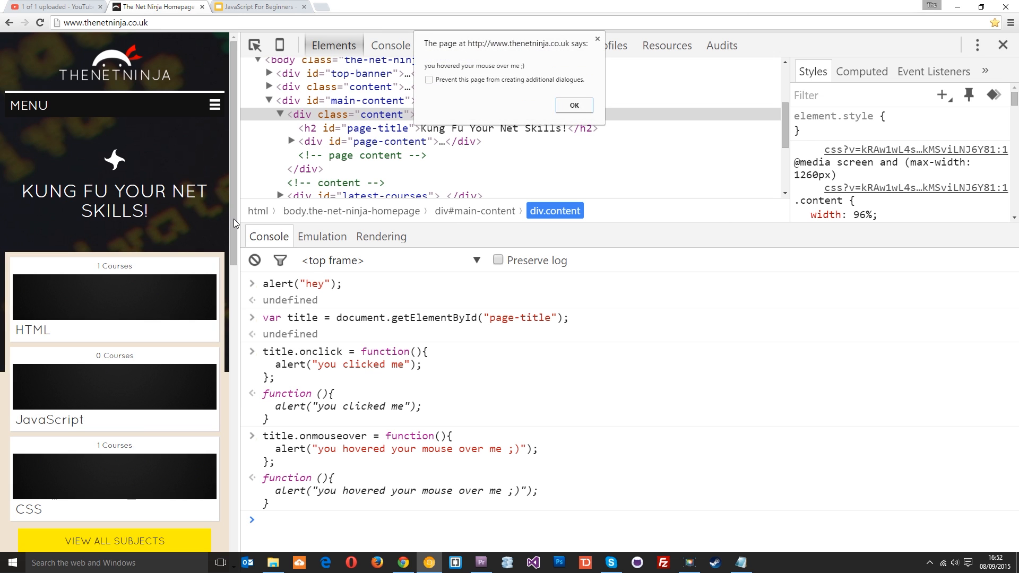
Step: Dismiss the hover alert, then the title's 'you clicked me' click alert
click(573, 105)
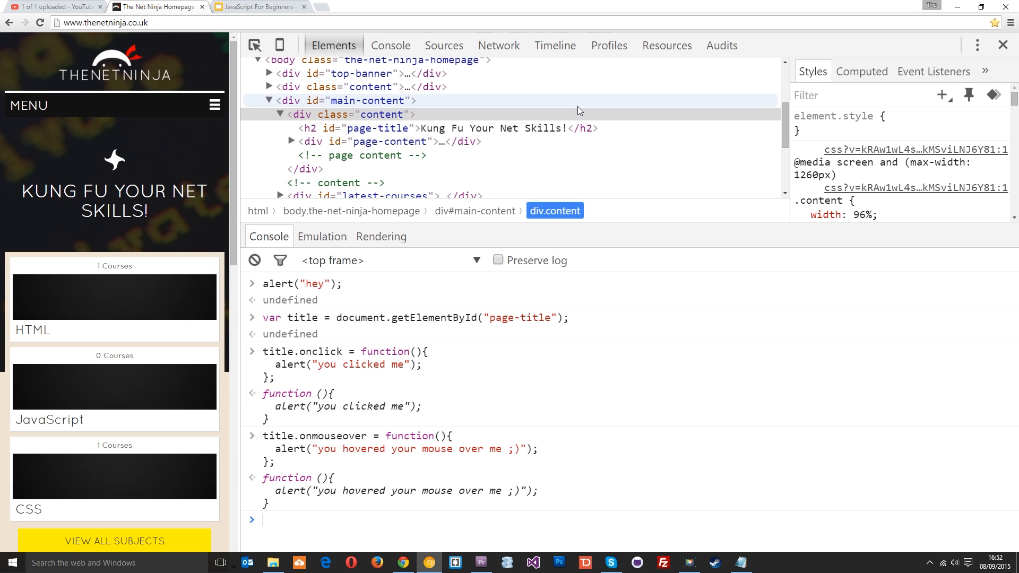
mouse_move(180, 195)
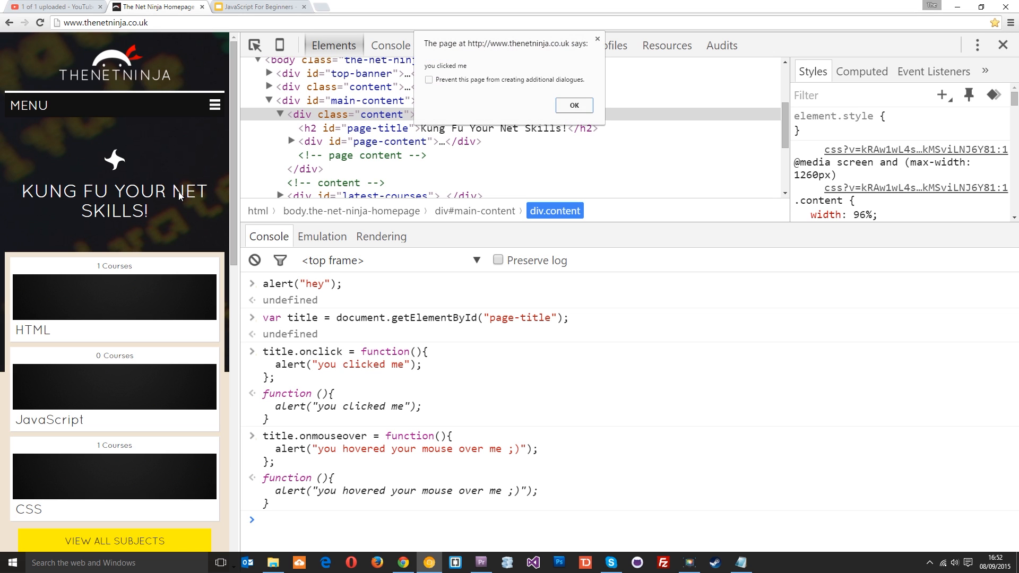
click(573, 105)
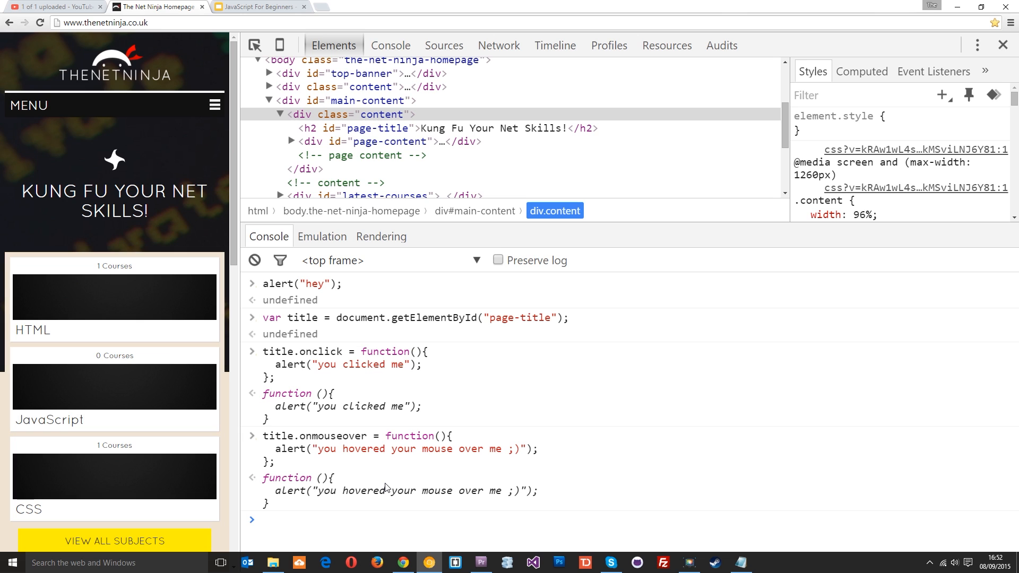
mouse_move(398, 369)
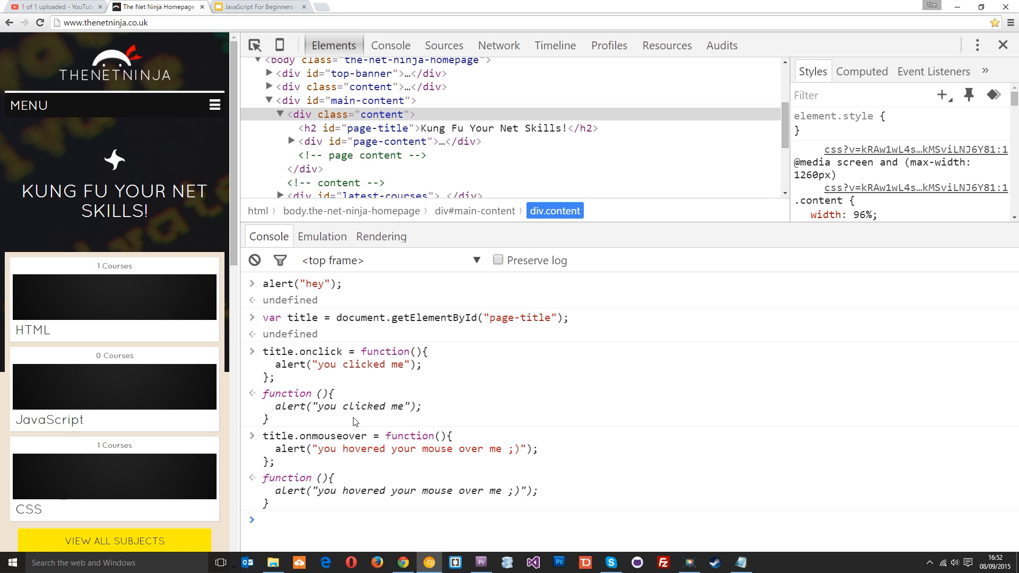
mouse_move(331, 519)
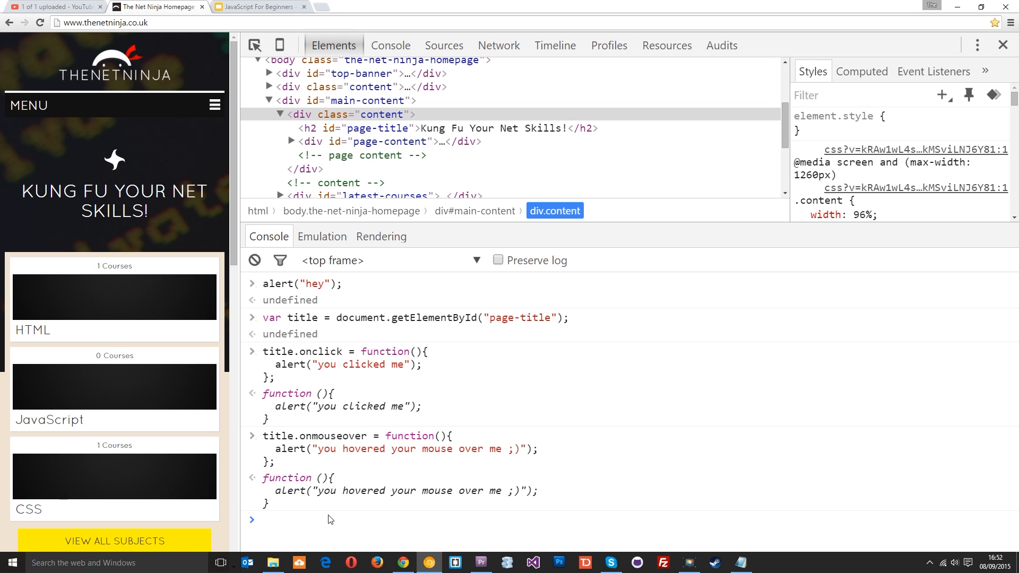
text(addEventListener)
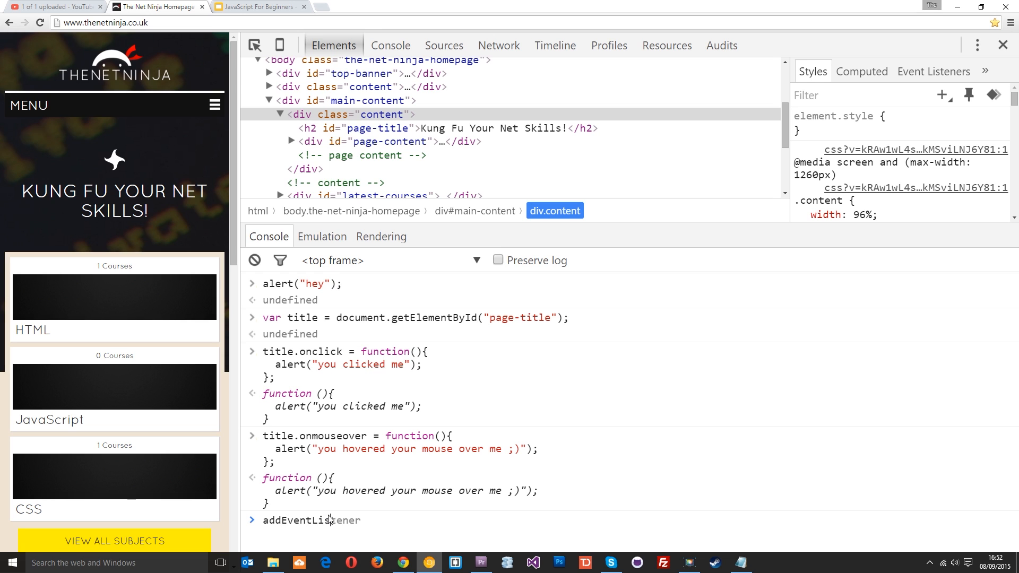
text(())
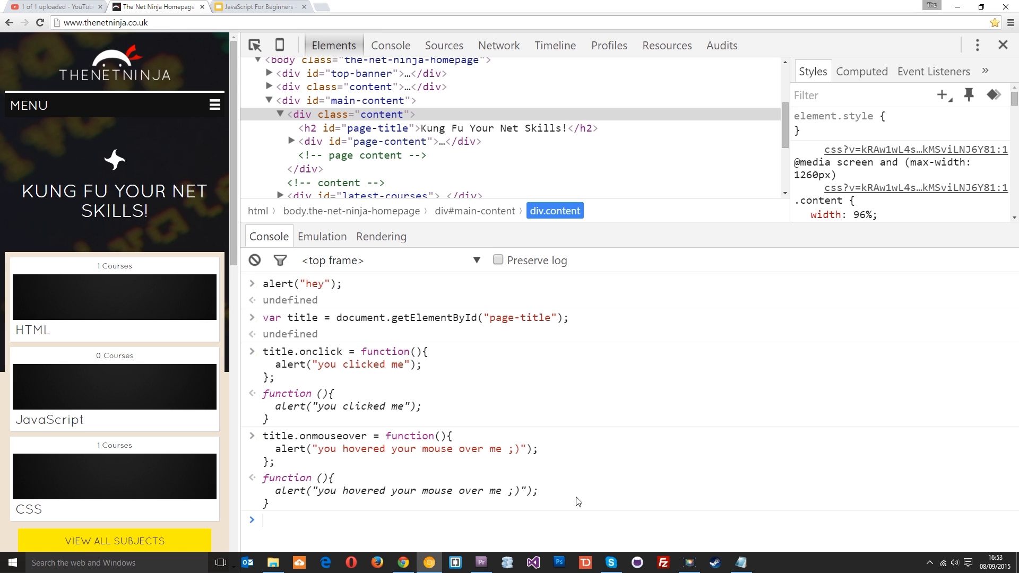
mouse_move(314, 446)
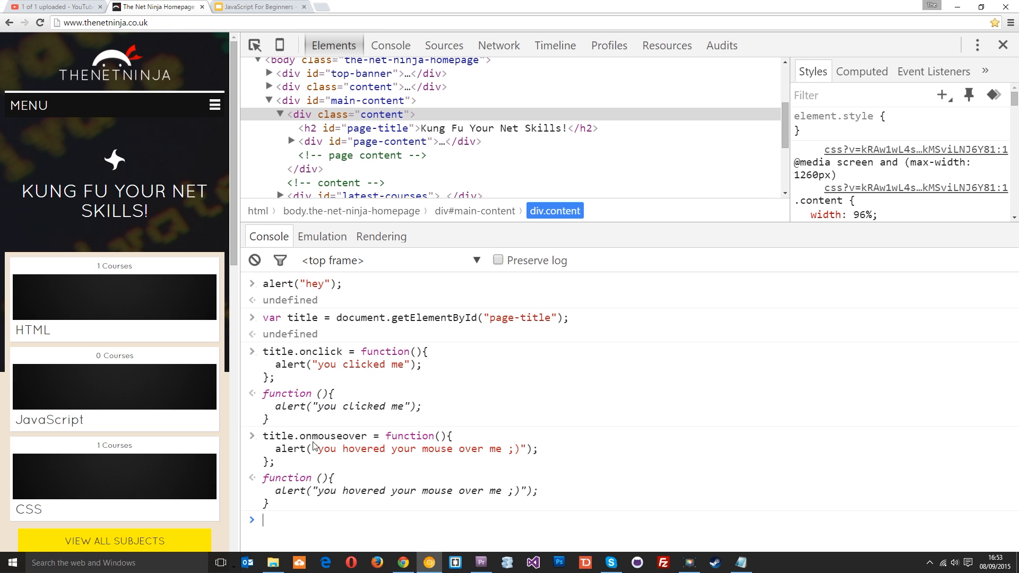
mouse_move(371, 449)
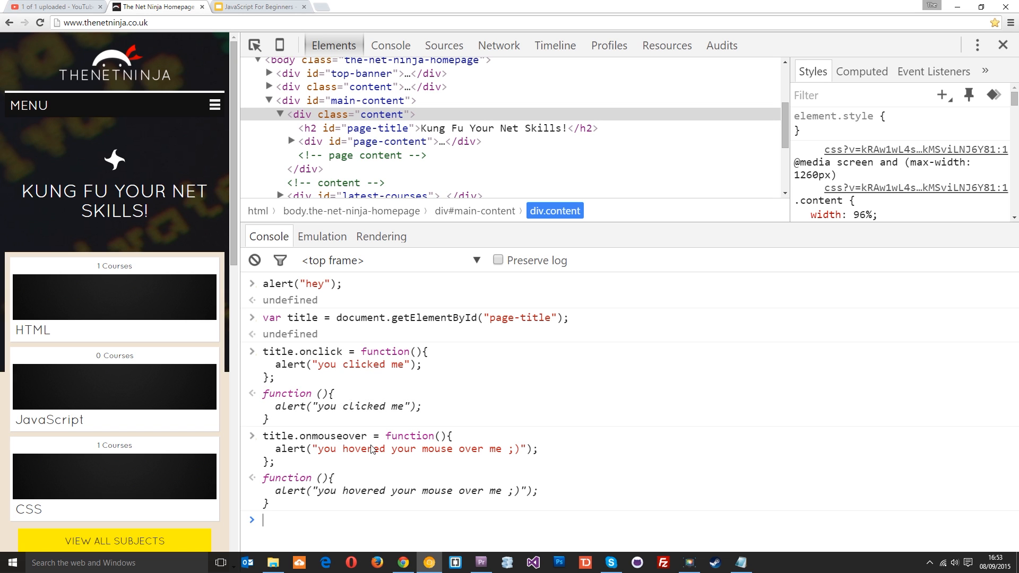
mouse_move(408, 457)
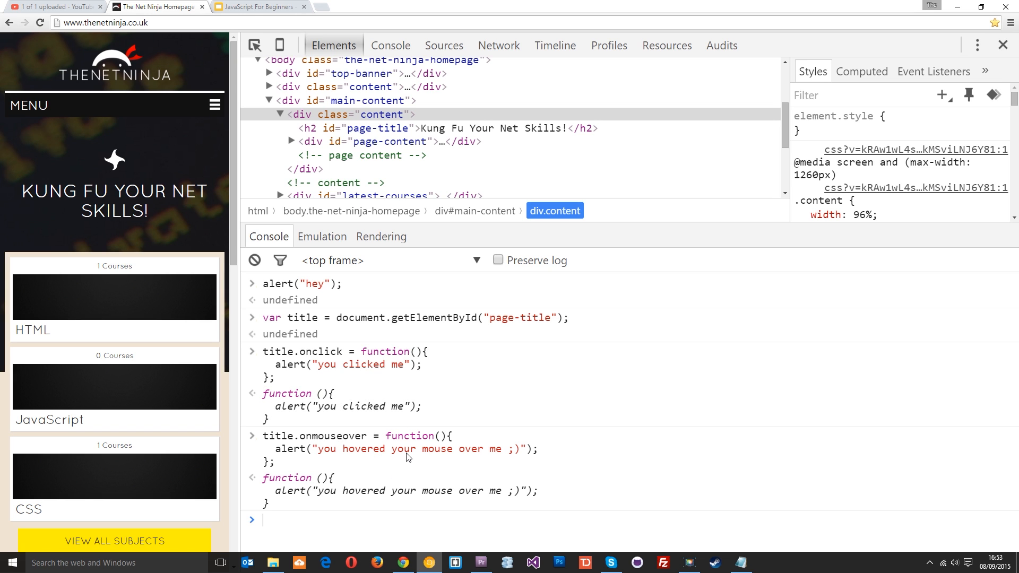